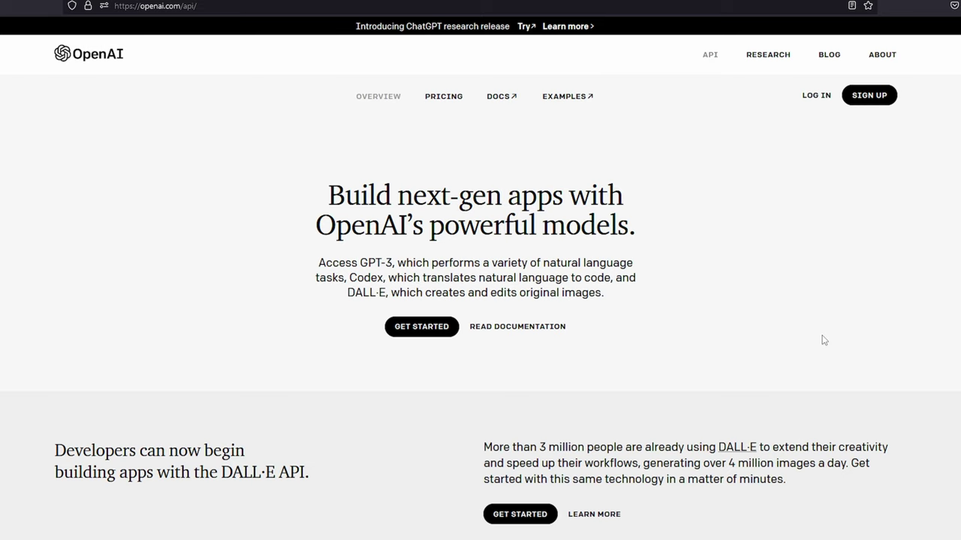
mouse_move(811, 339)
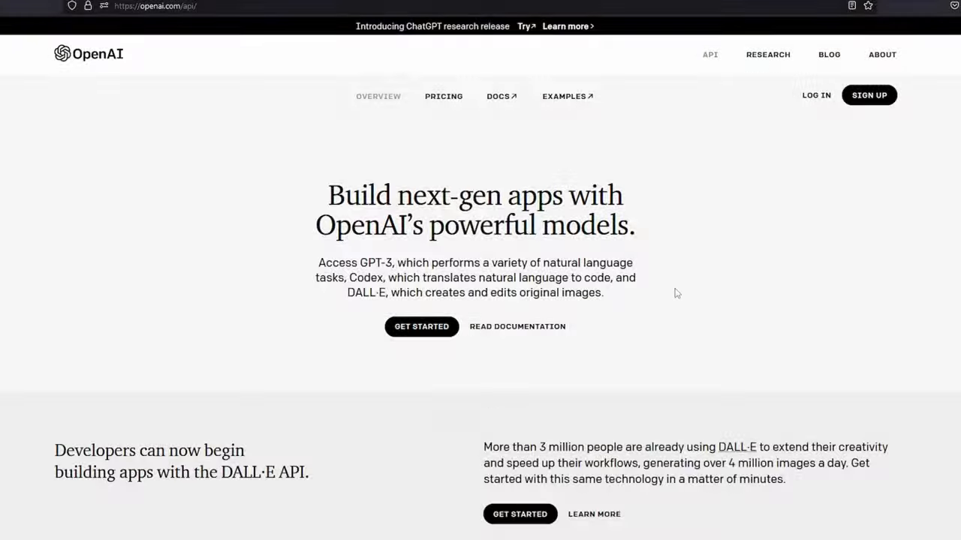
mouse_move(237, 144)
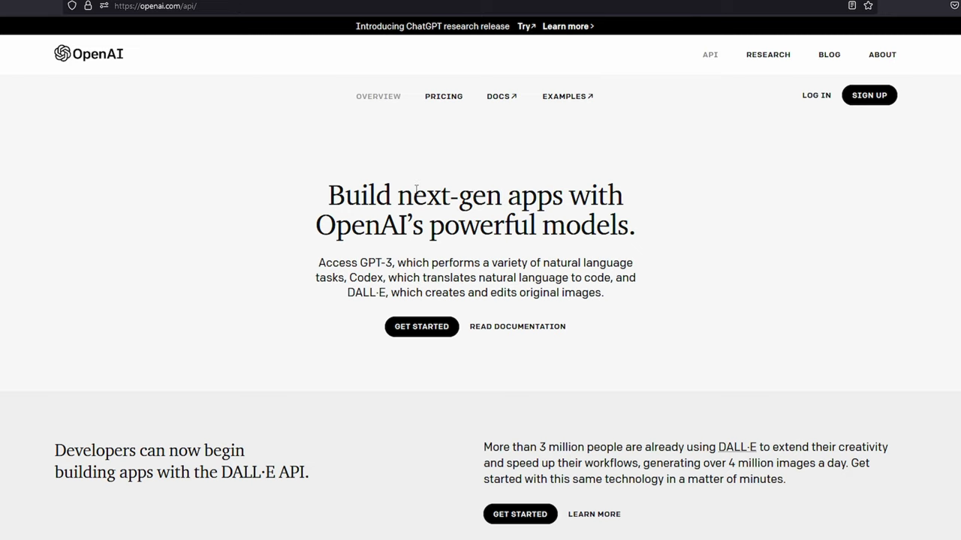
mouse_move(523, 31)
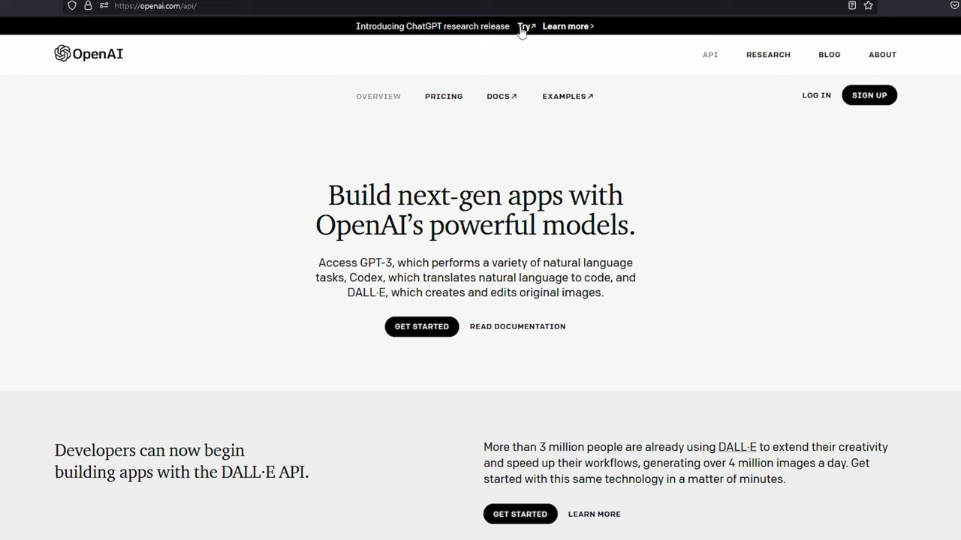
mouse_move(529, 30)
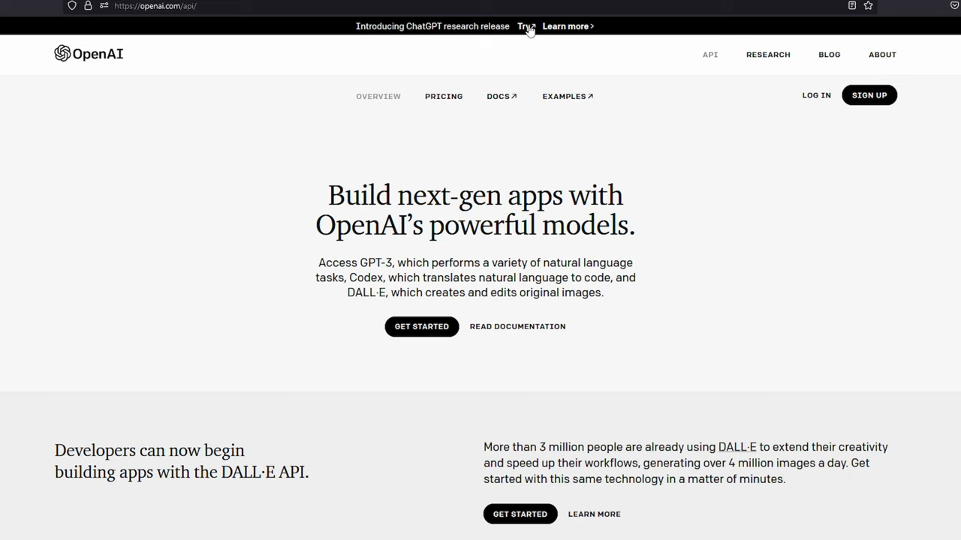
mouse_move(531, 28)
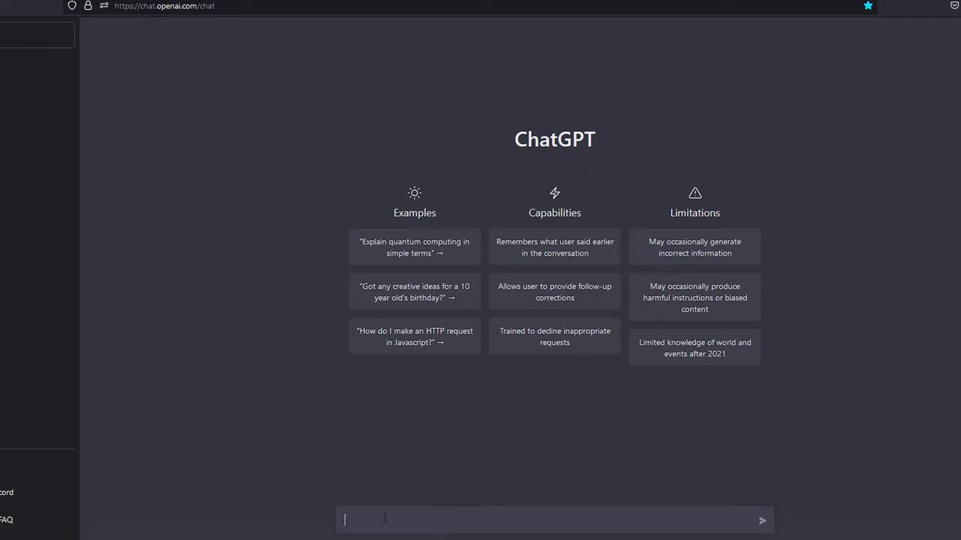
- Send the prompt 'write me a love song' and read through the generated verses and chorus
type("wire")
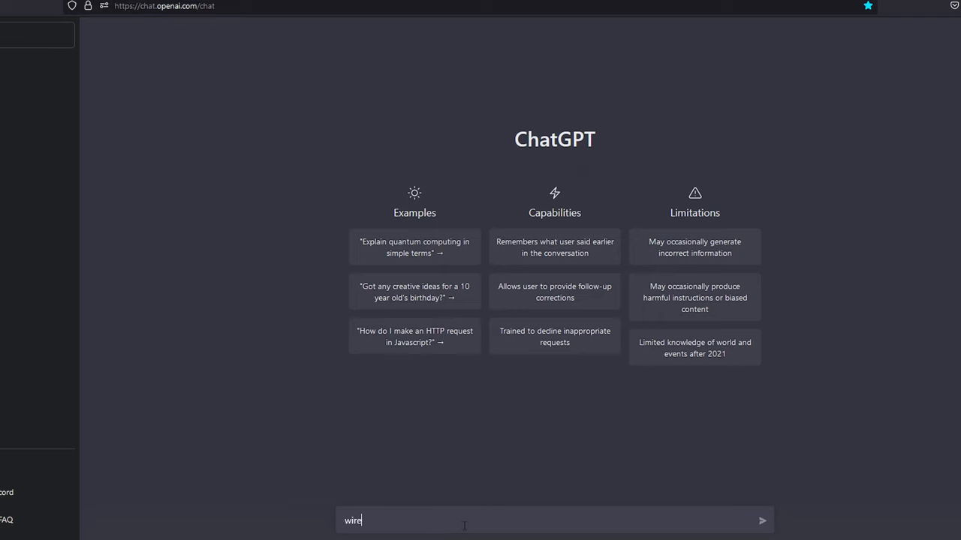
type("write me a")
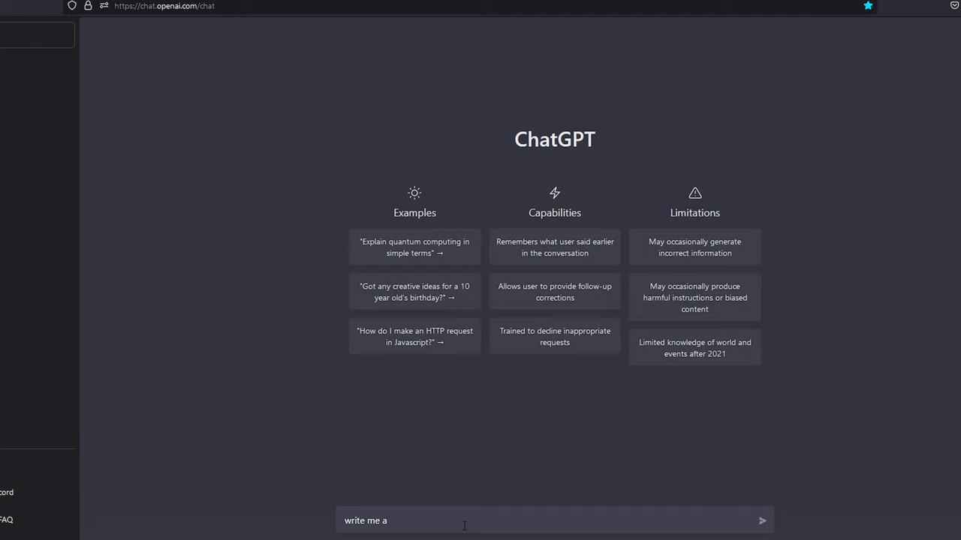
type("love song")
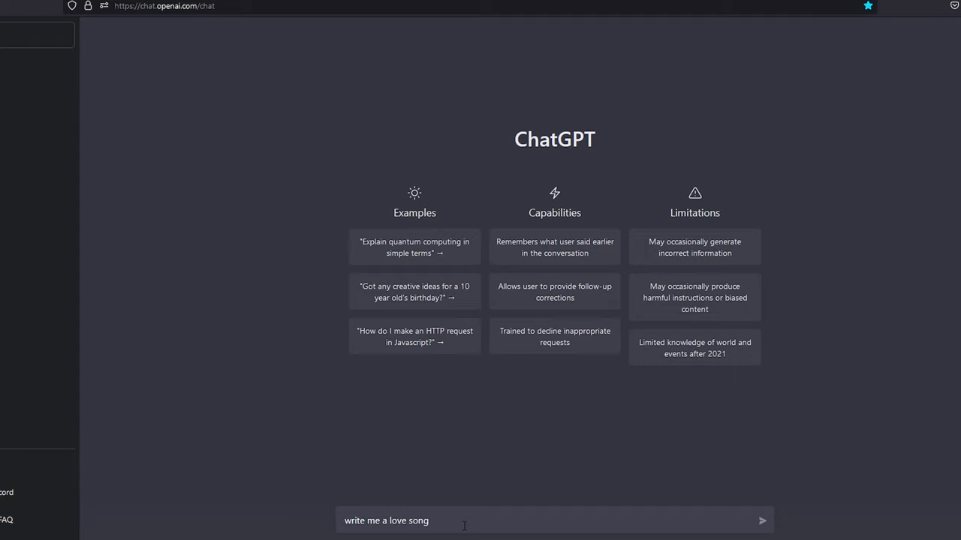
left_click(763, 523)
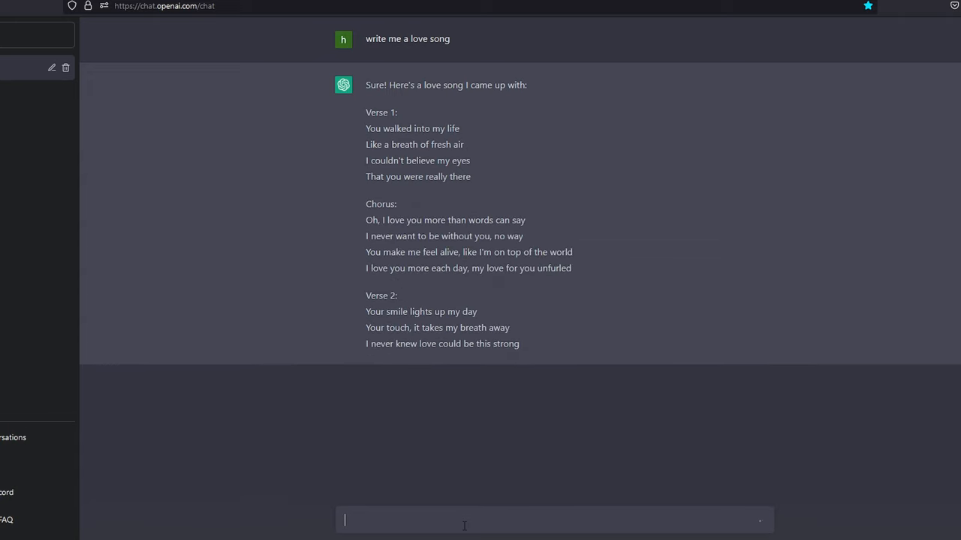
scroll("down", 3)
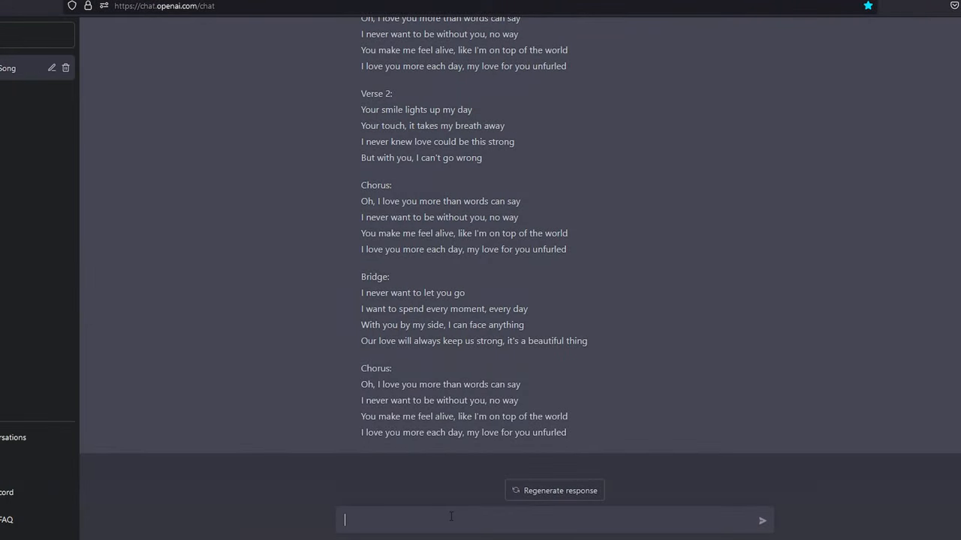
type("write me an arduino co")
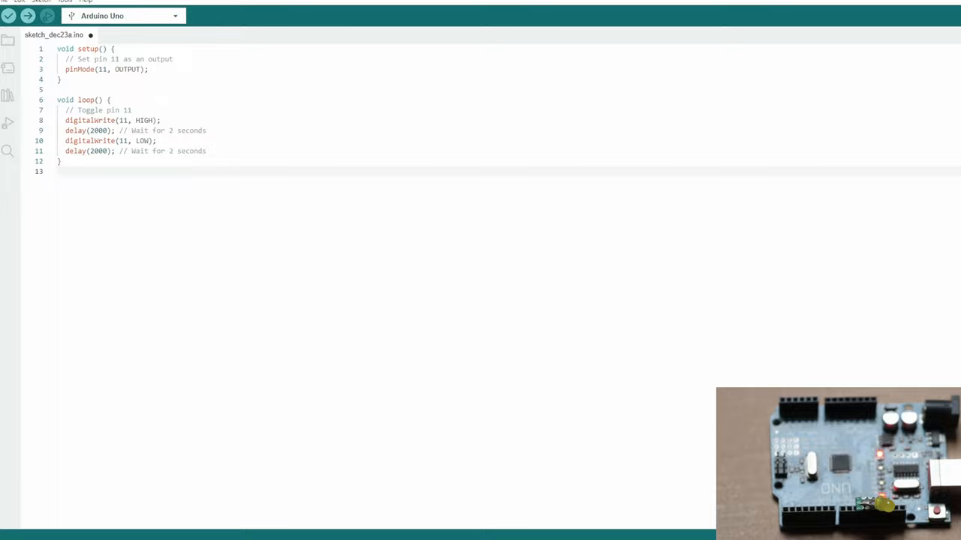
- Upload the pin 11 toggle sketch to the Uno, compiling to 924 bytes of program storage
left_click(29, 17)
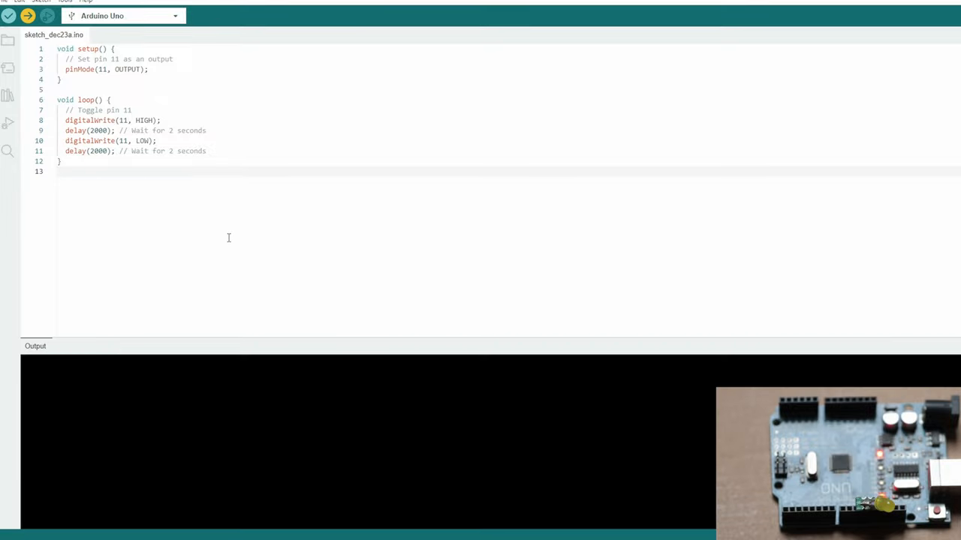
left_click(9, 16)
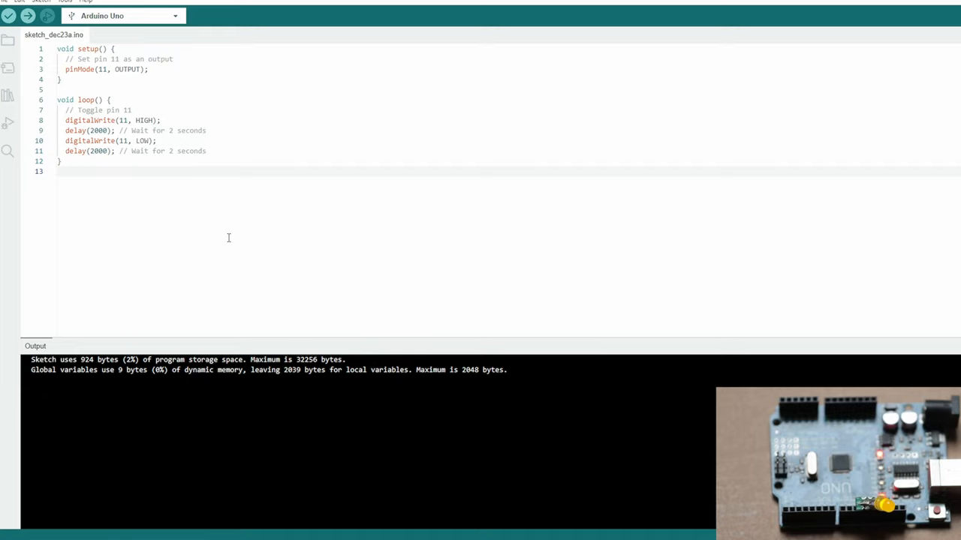
mouse_move(279, 355)
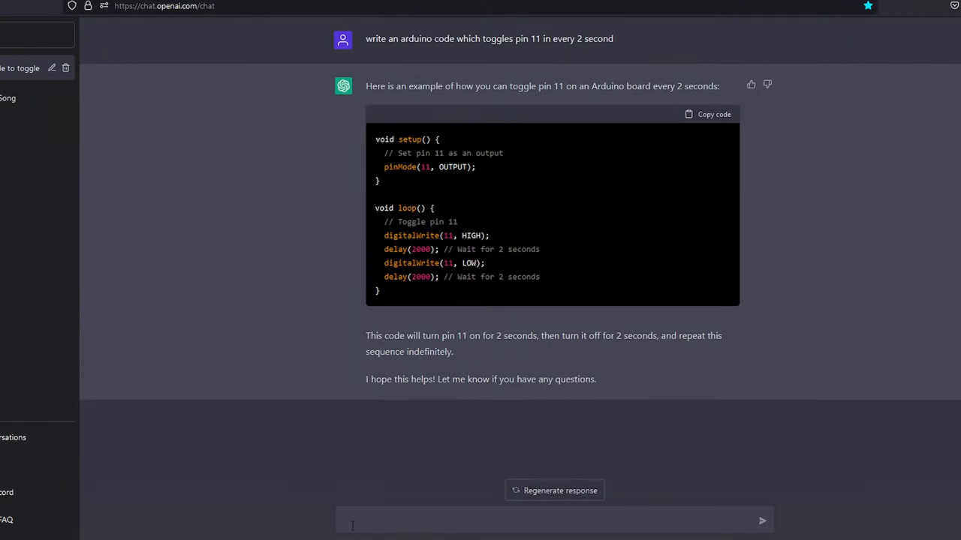
- Ask for DHT11 sensor code, copy the reply's sketch and select the DHT library name in its link
type("write m")
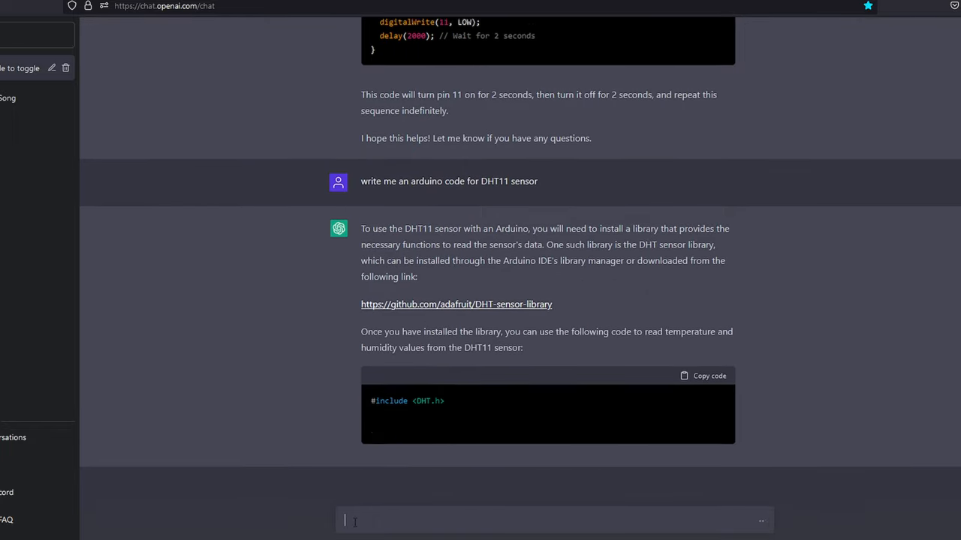
scroll("down", 3)
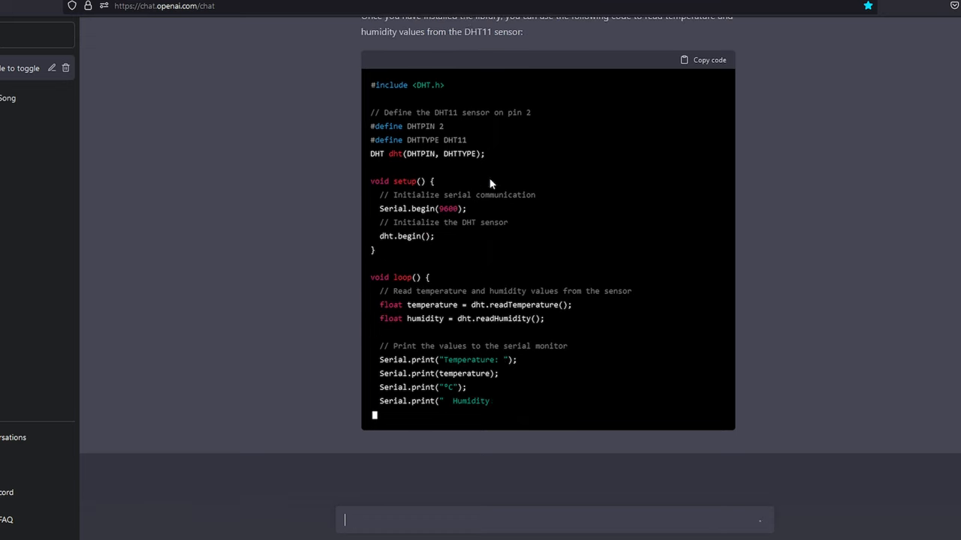
scroll("up", 3)
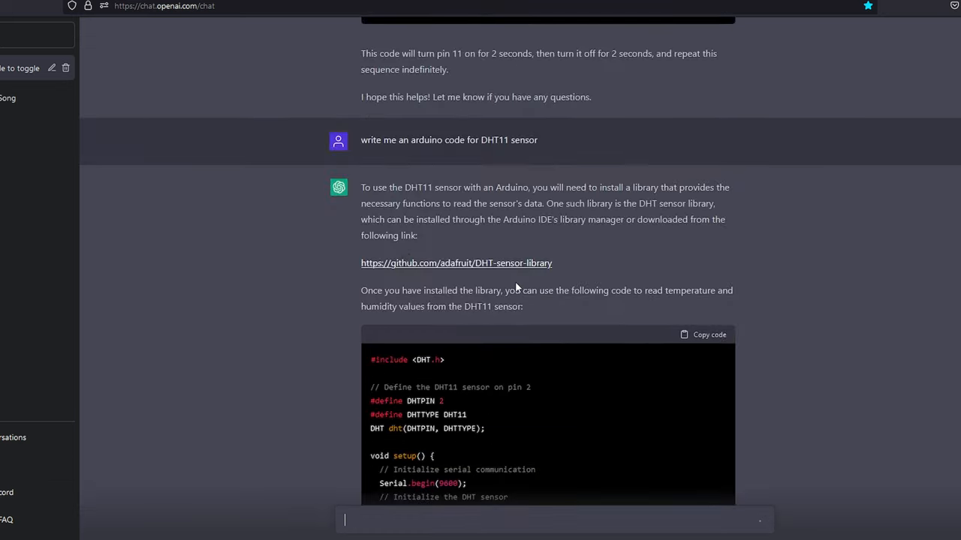
scroll("down", 3)
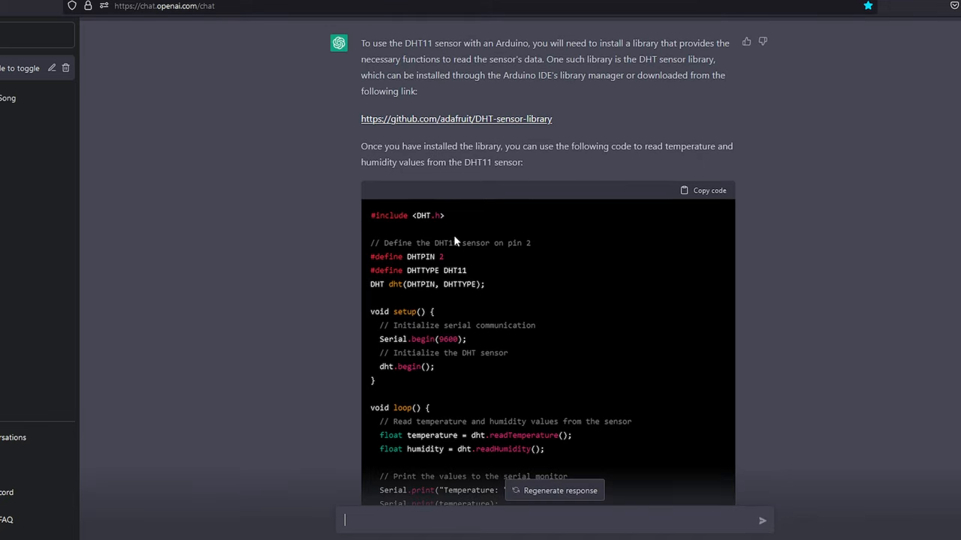
scroll("down", 3)
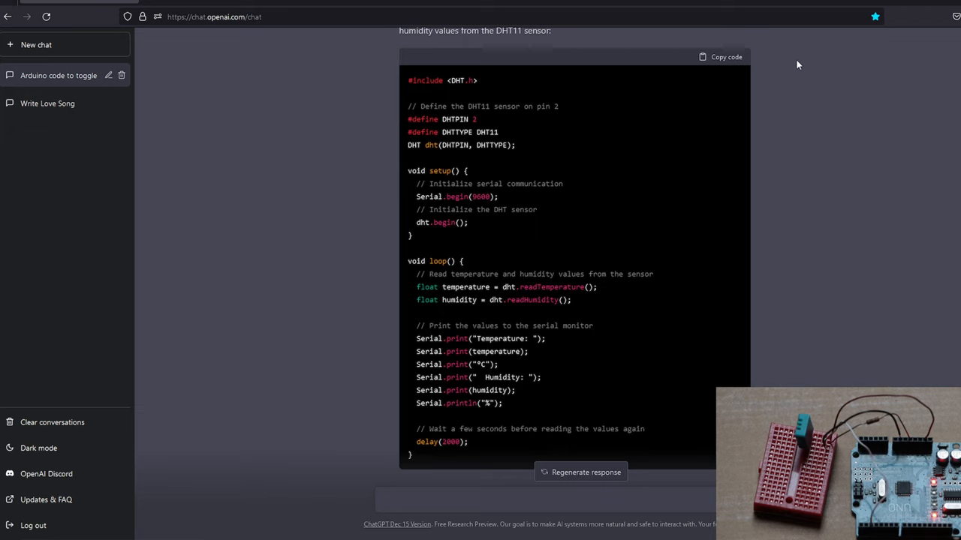
left_click(728, 57)
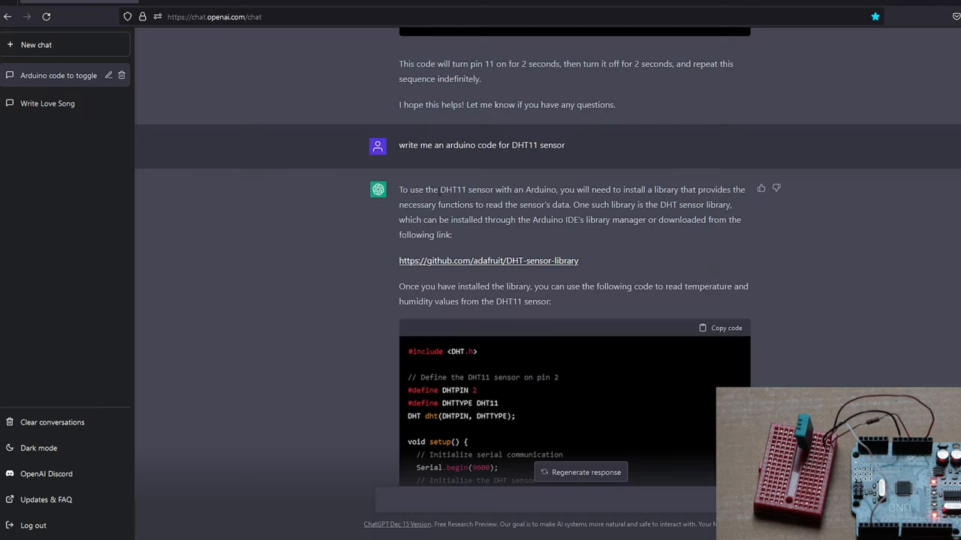
mouse_move(519, 271)
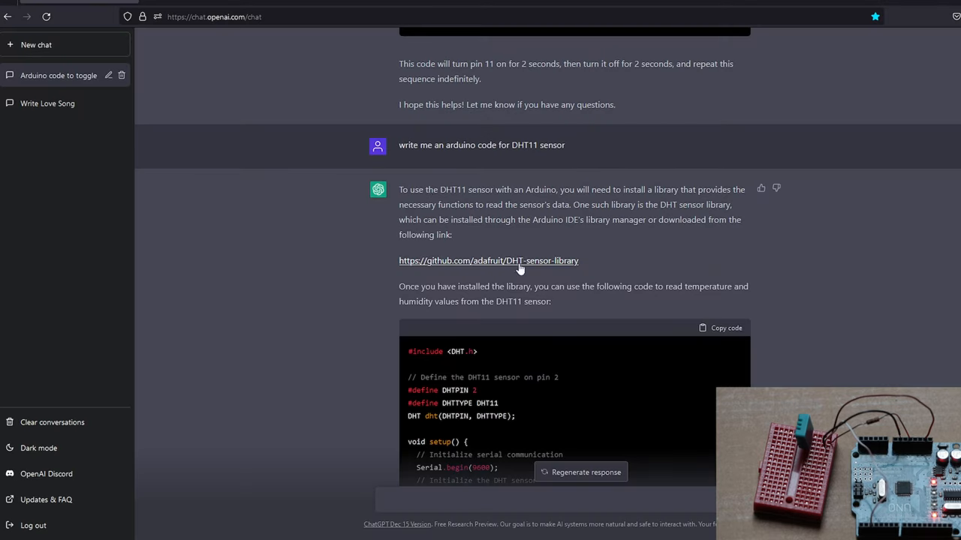
double_click(453, 189)
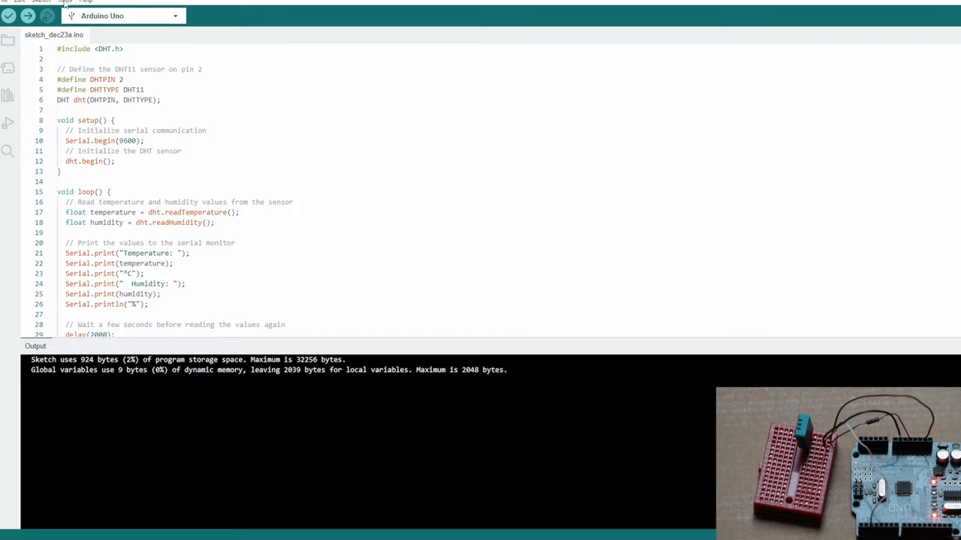
- Install the Adafruit DHT sensor library with its Unified Sensor dependency from Library Manager
left_click(65, 3)
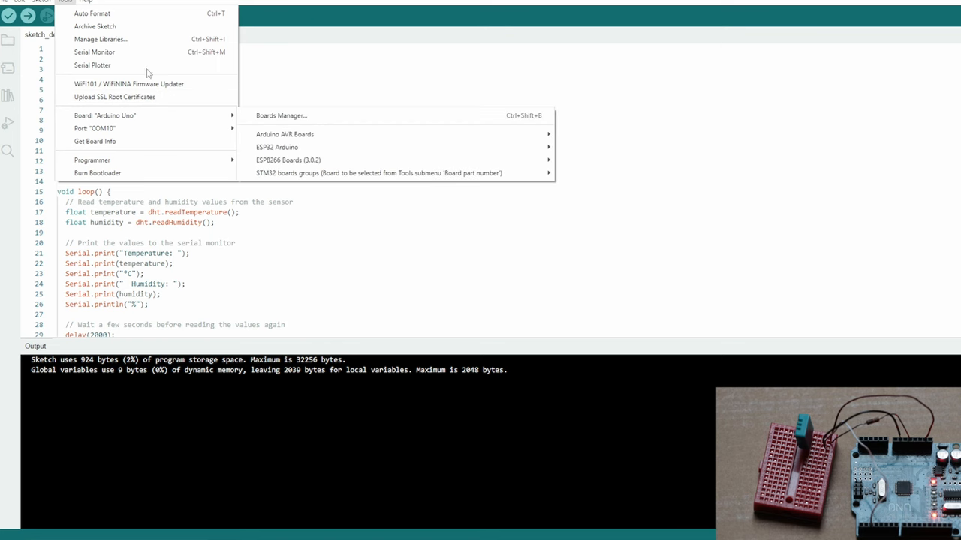
left_click(10, 94)
type("DHT11")
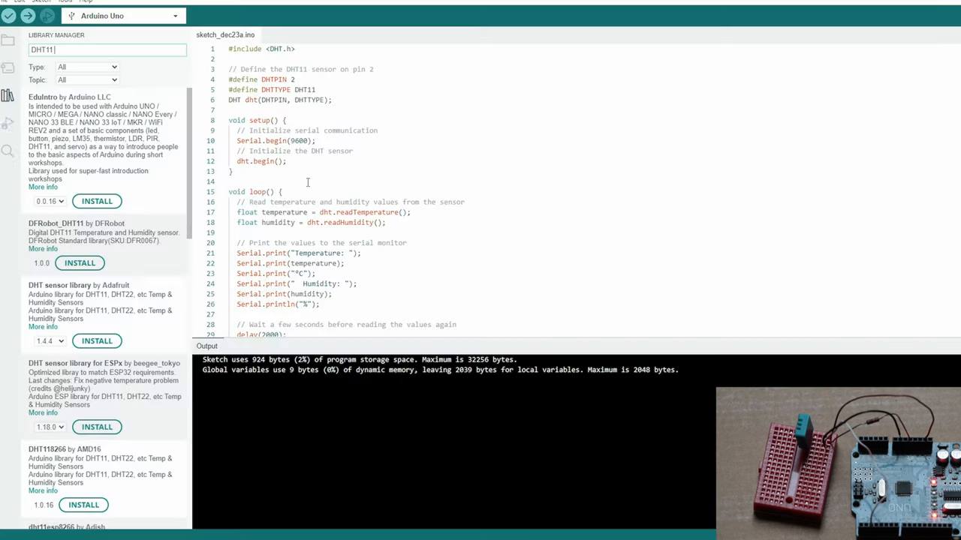
scroll("down", 3)
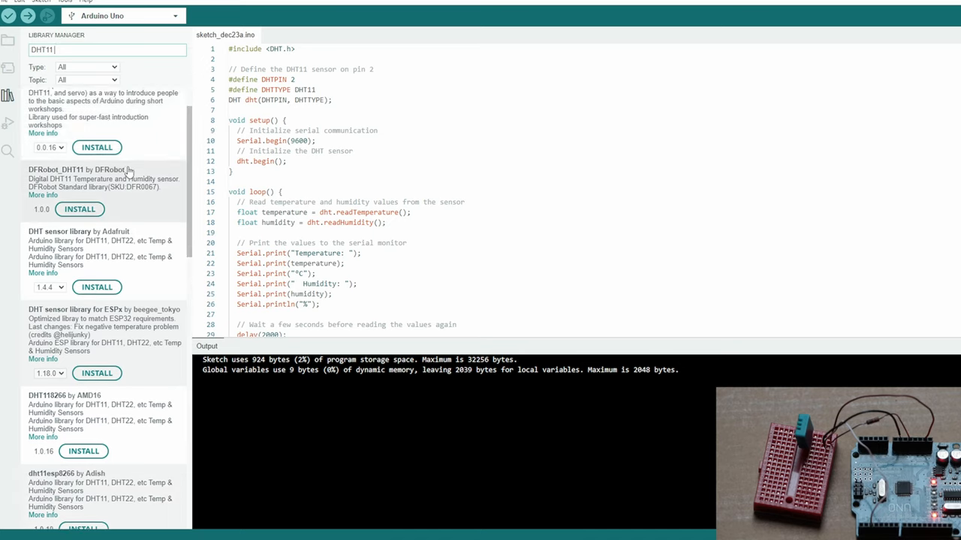
left_click(96, 288)
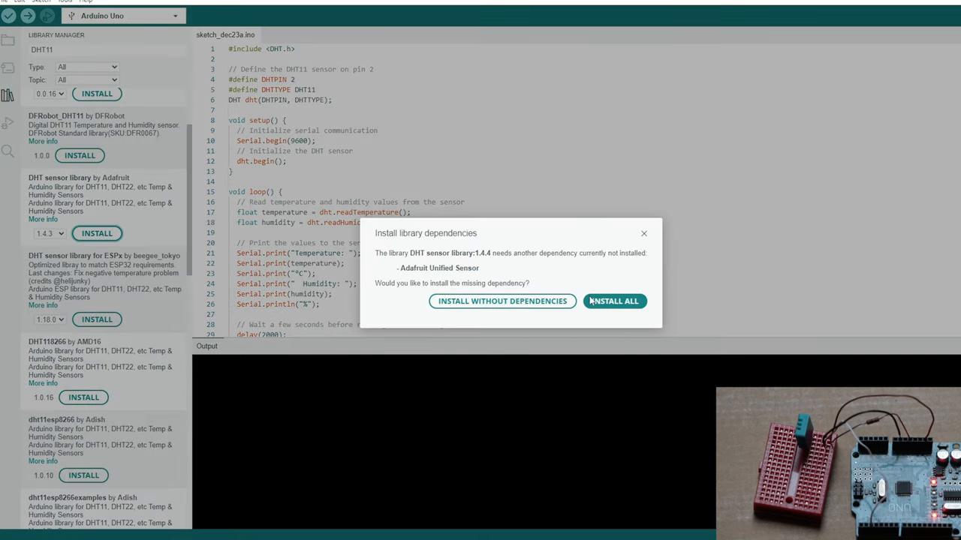
left_click(615, 300)
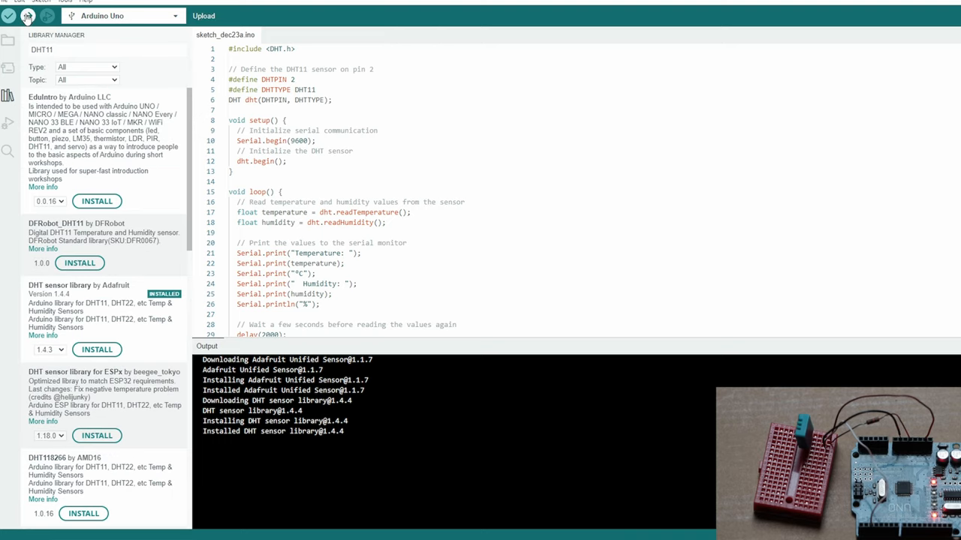
- View the DHT11 readings in the Serial Monitor: 18.6 °C and 70% humidity
left_click(9, 18)
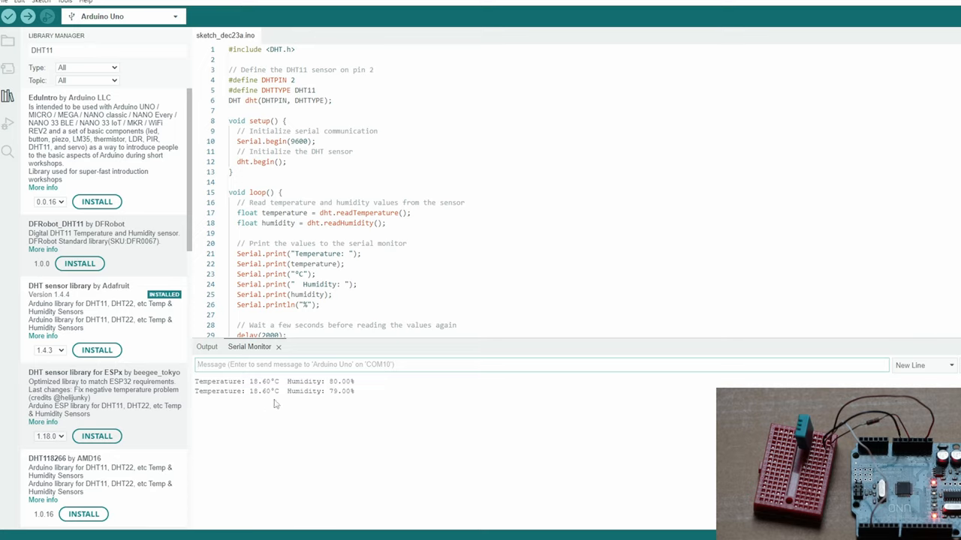
mouse_move(420, 402)
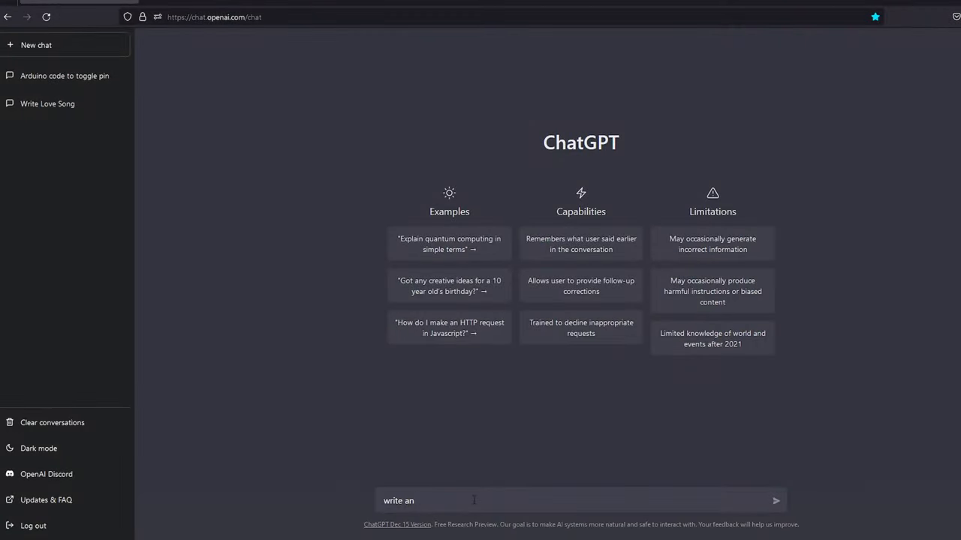
- Request Arduino code which controls a servo motor and copy the generated sweep sketch
type("arduino code")
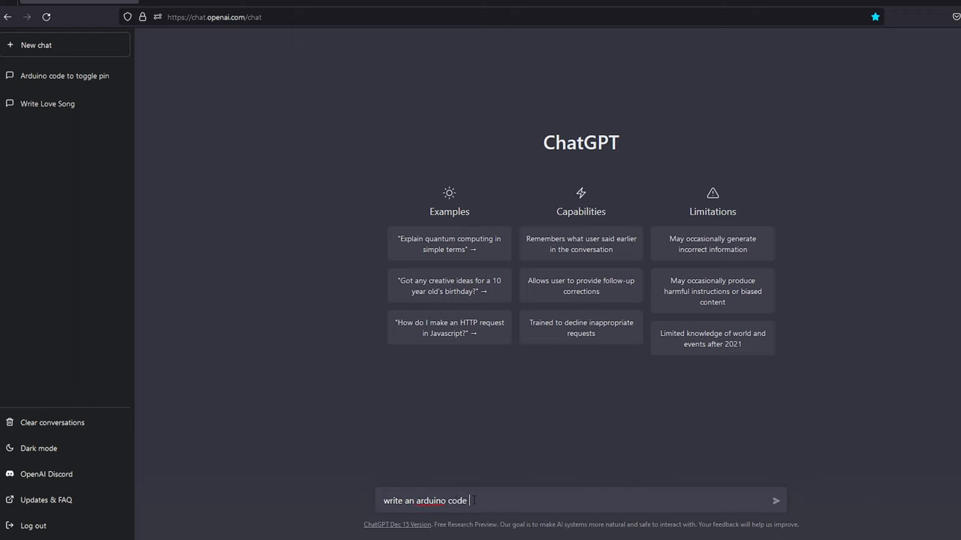
type("which controls a servo")
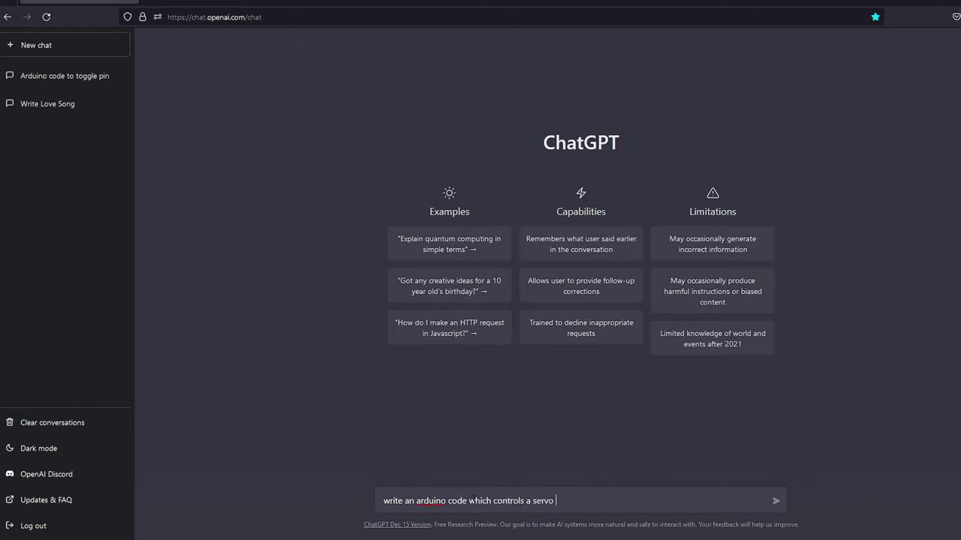
key("Enter")
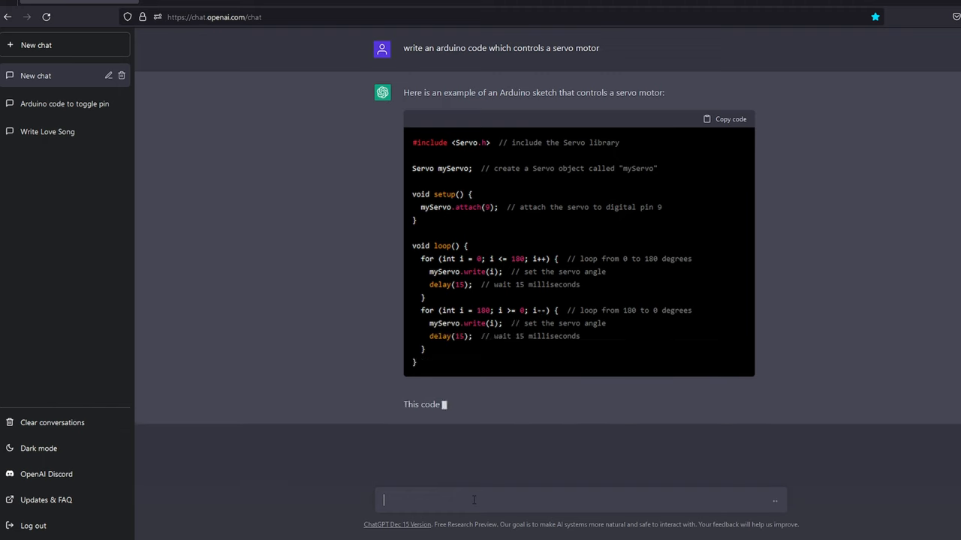
scroll("down", 3)
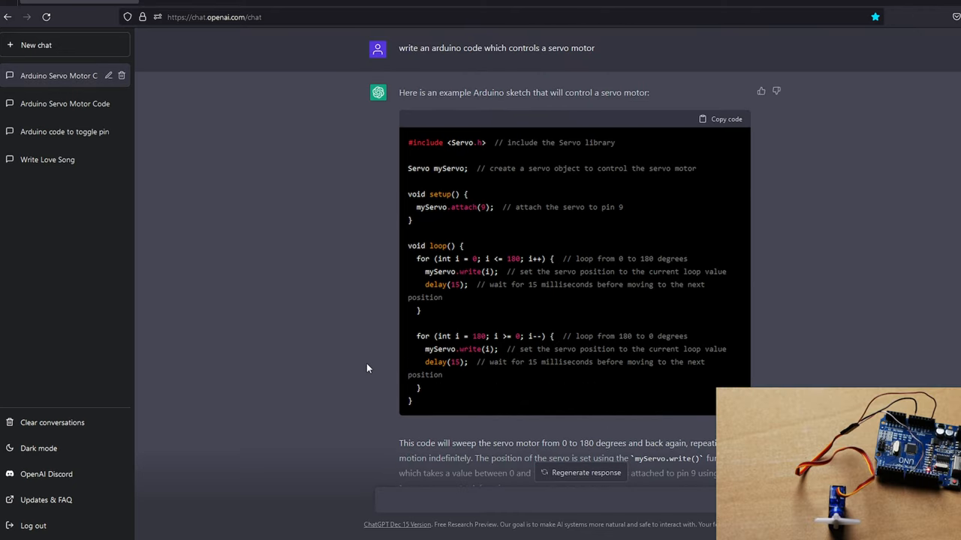
mouse_move(848, 146)
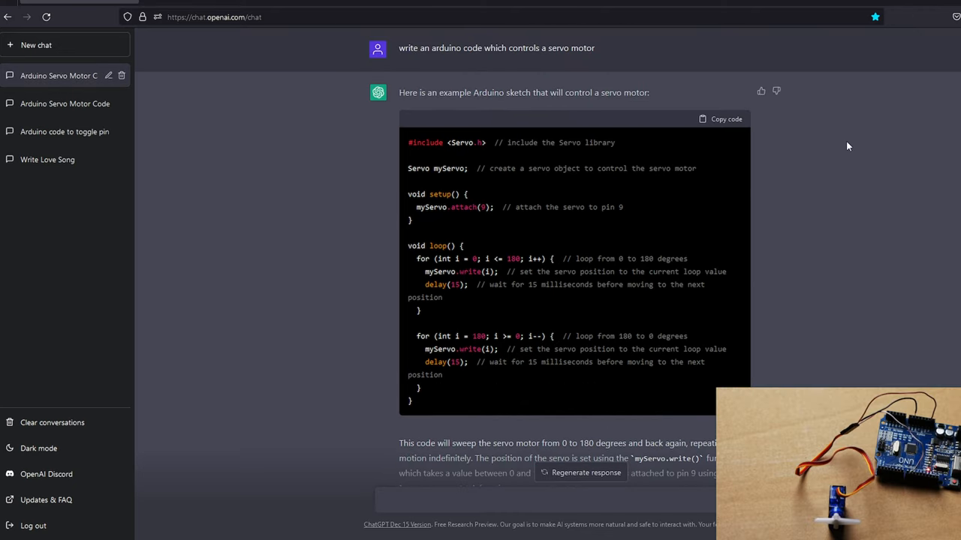
mouse_move(746, 122)
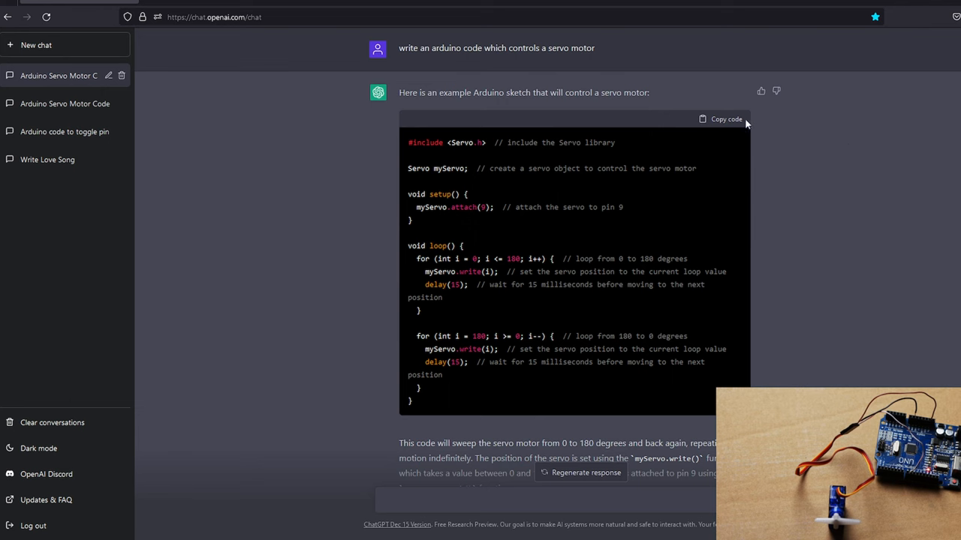
left_click(721, 119)
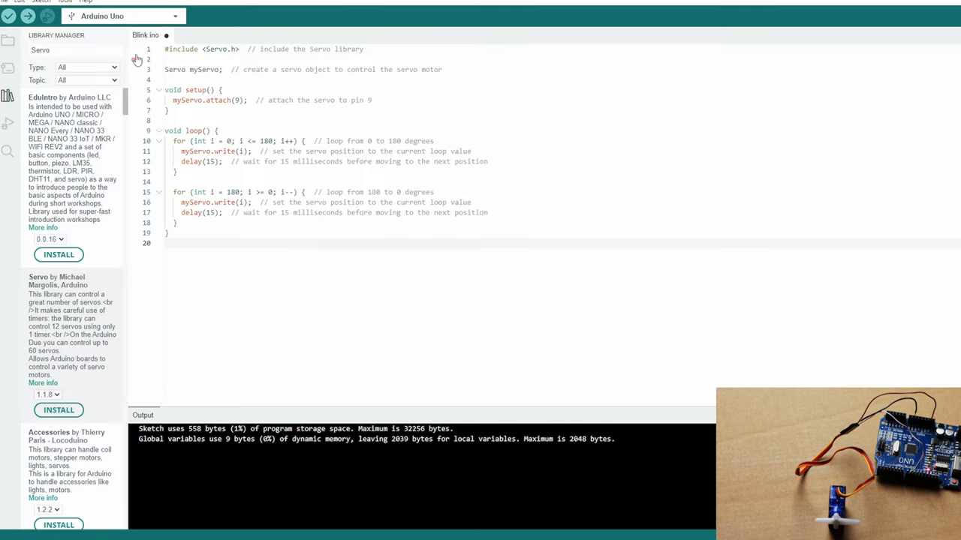
- Install the Adafruit PWM Servo Driver library, then verify and upload the servo sketch
left_click(72, 51)
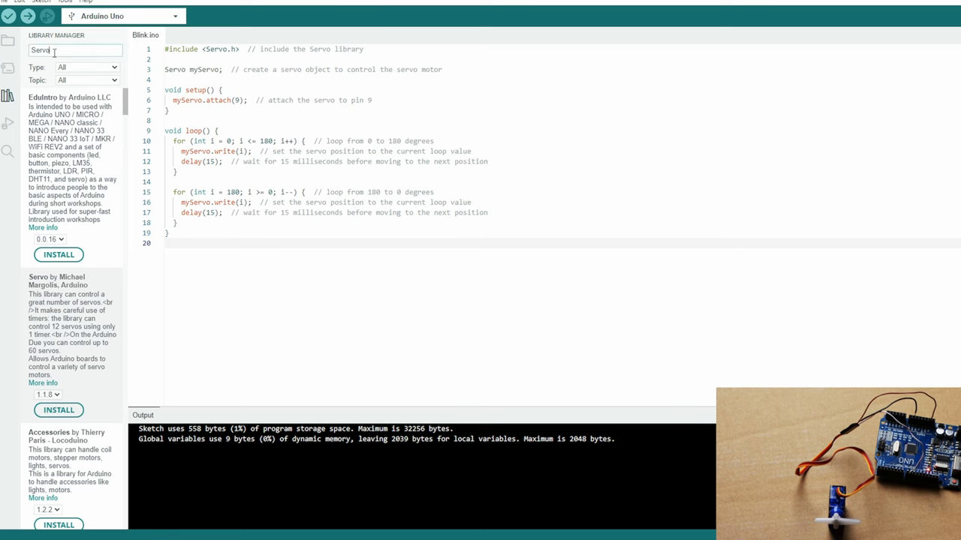
scroll("down", 3)
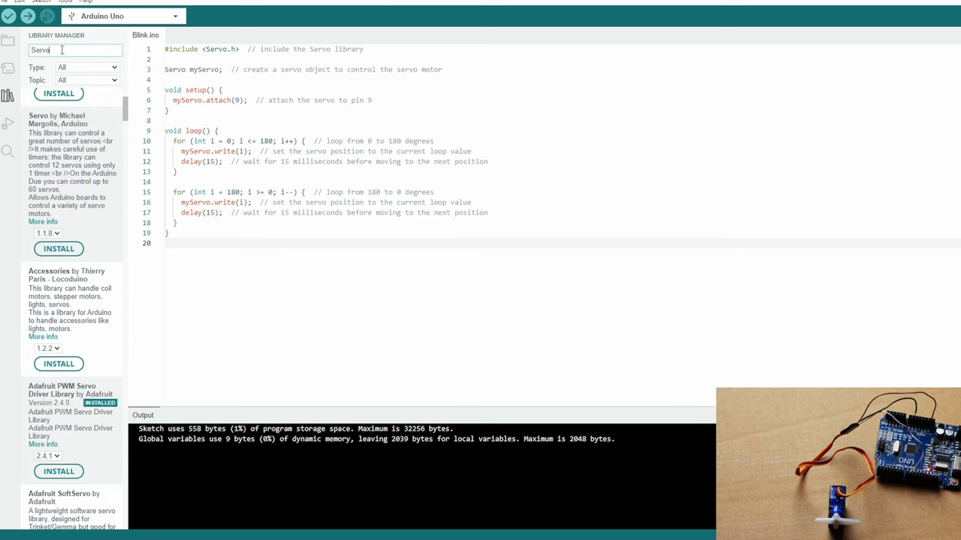
scroll("down", 3)
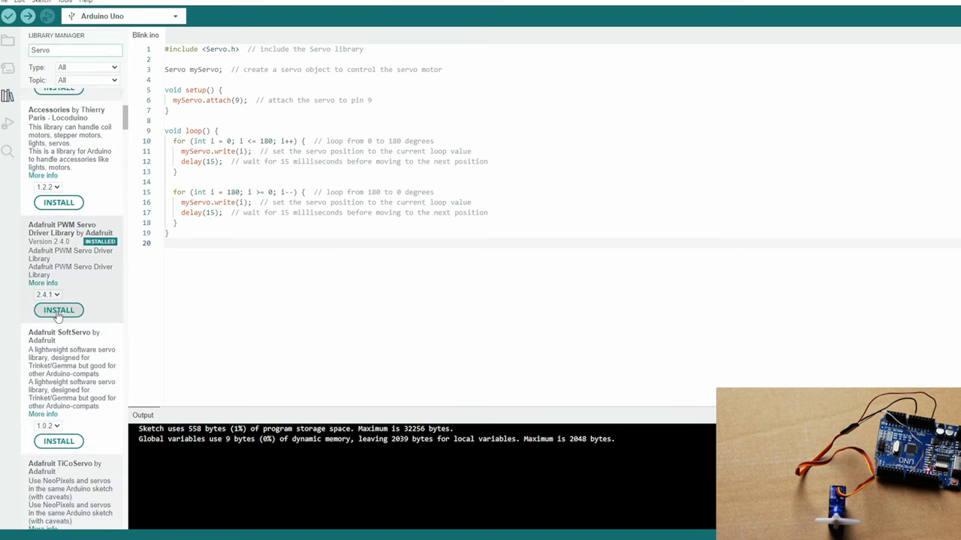
left_click(57, 309)
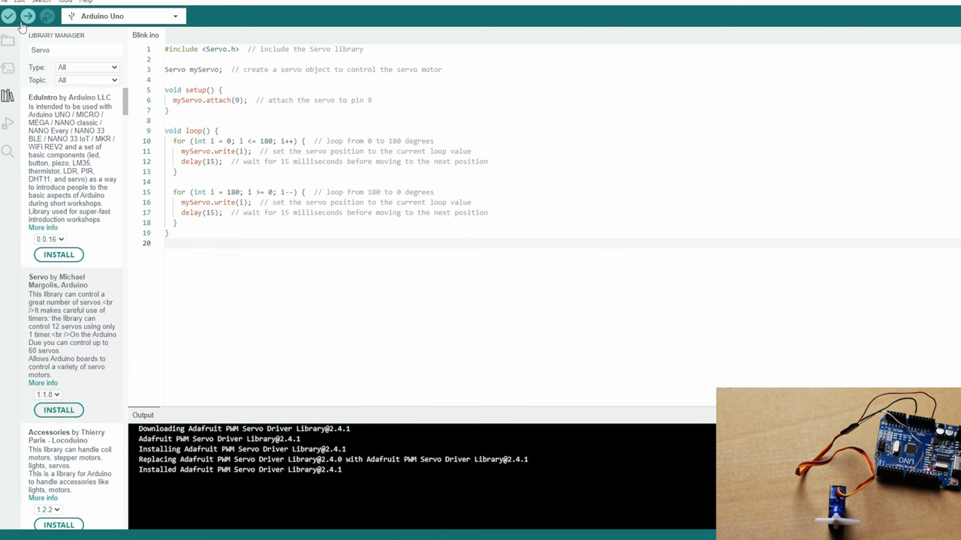
left_click(30, 18)
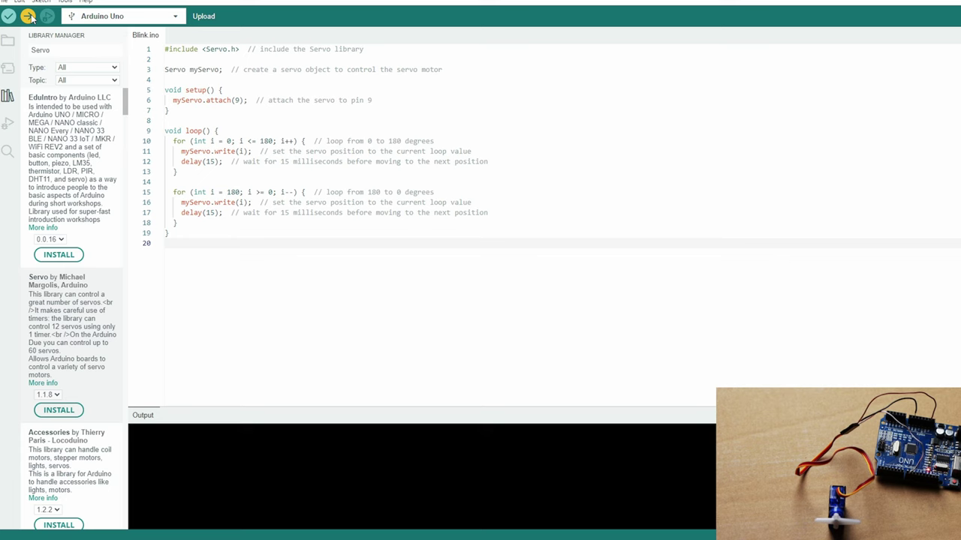
left_click(31, 18)
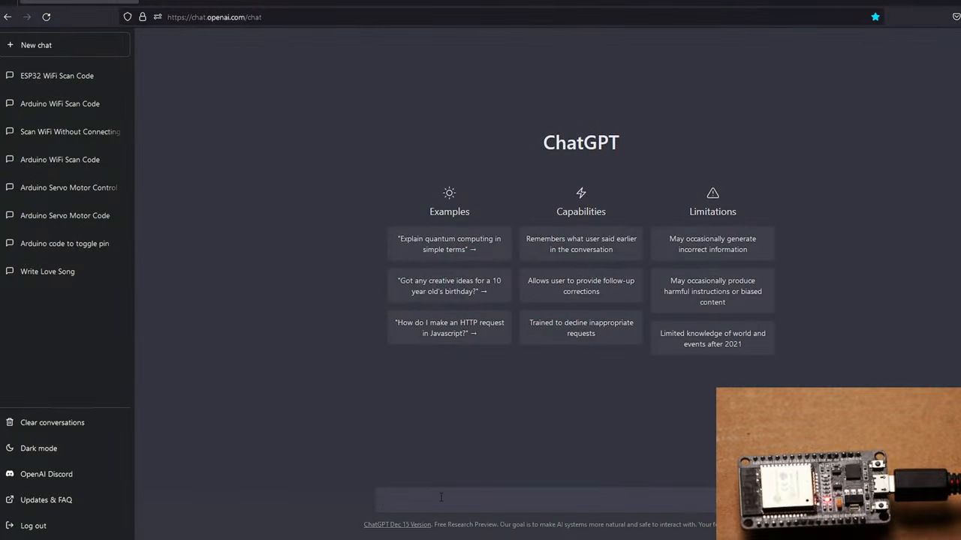
- Request an ESP32 sketch that scans WiFi without connecting to a network and read the reply
type("write an arduino code for an ESP32 board which scans wifi without connecting to network")
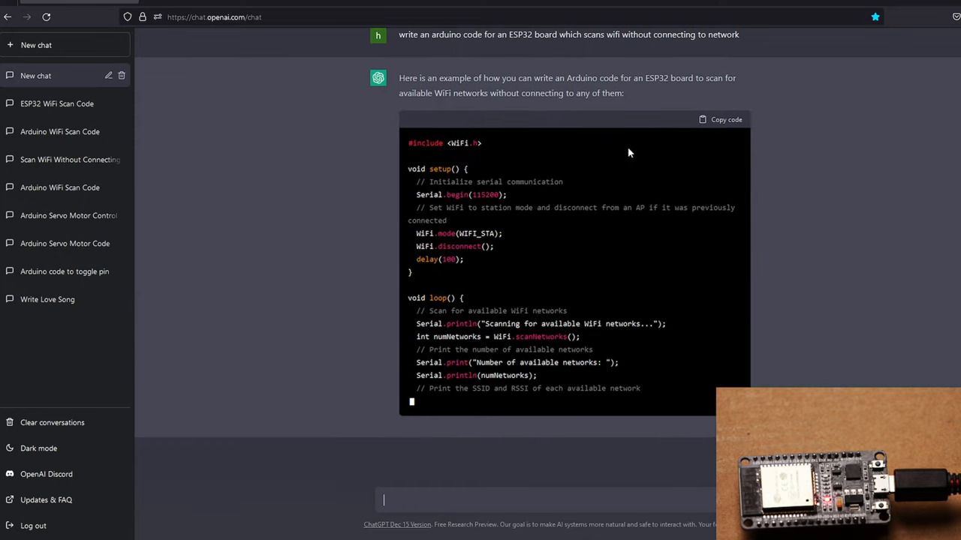
scroll("down", 3)
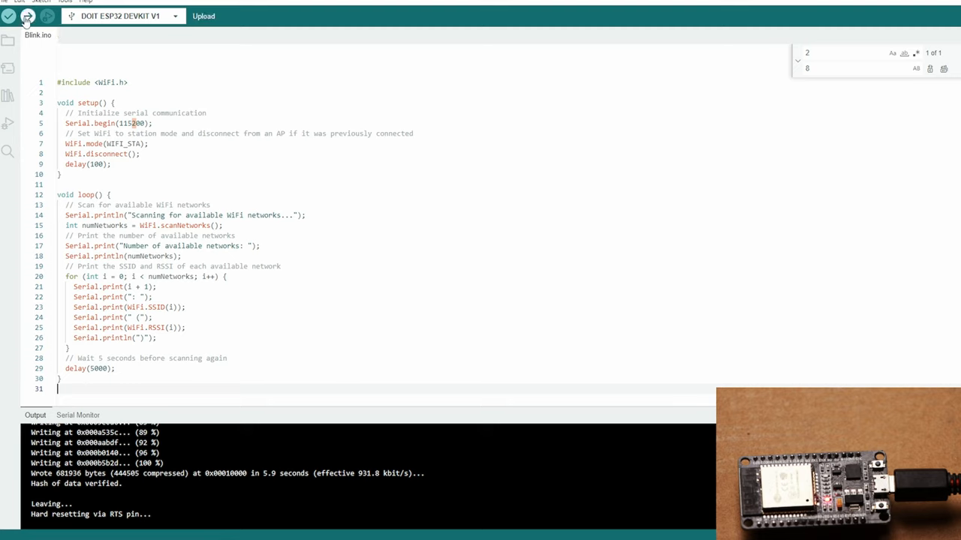
- Upload the WiFi scan sketch to the DOIT ESP32 DEVKIT V1 board
left_click(29, 16)
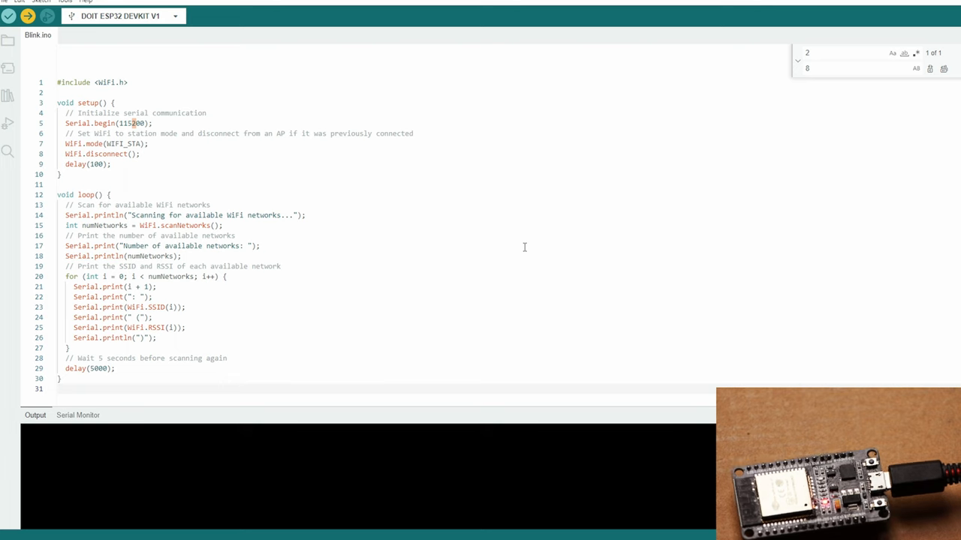
left_click(31, 18)
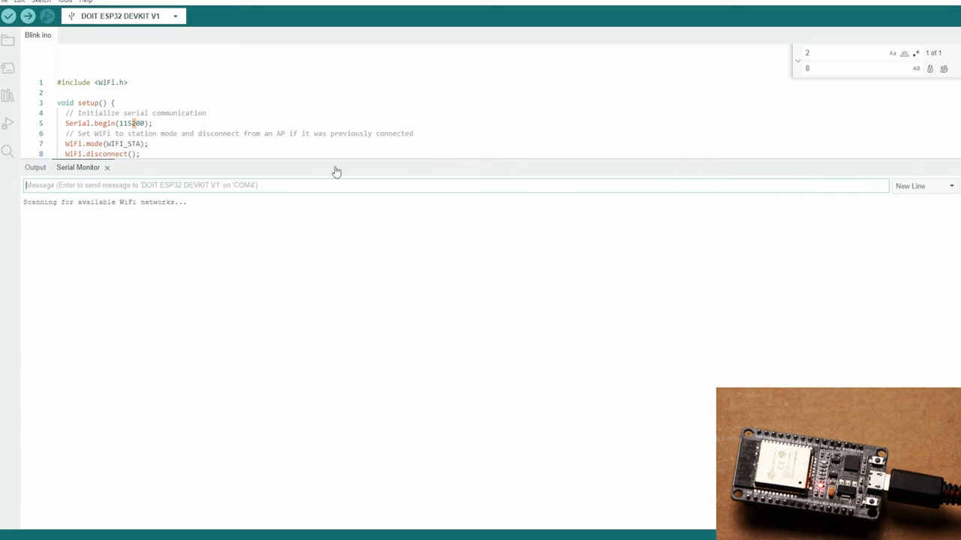
mouse_move(93, 211)
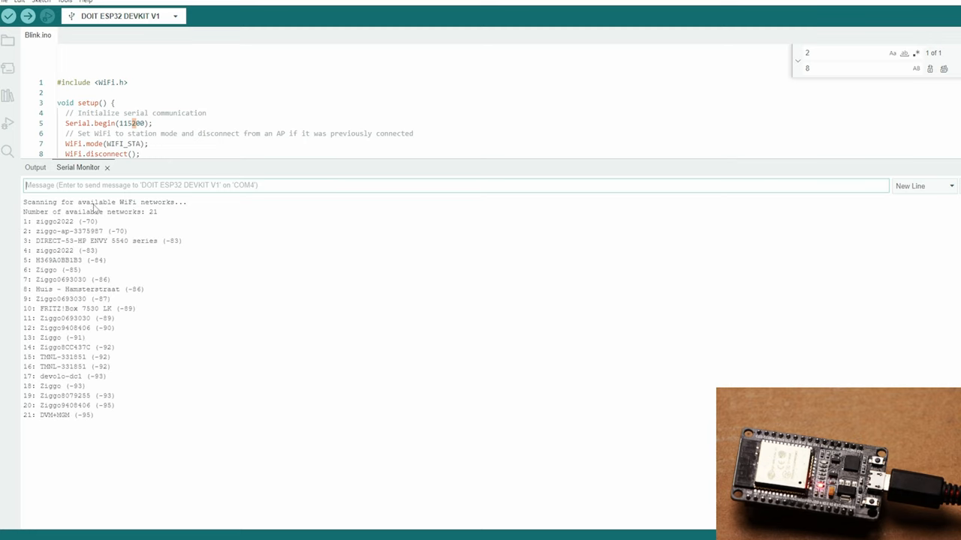
- Enlarge the Serial Monitor panel to read the list of 21 scanned WiFi networks
left_click_drag(60, 231, 82, 336)
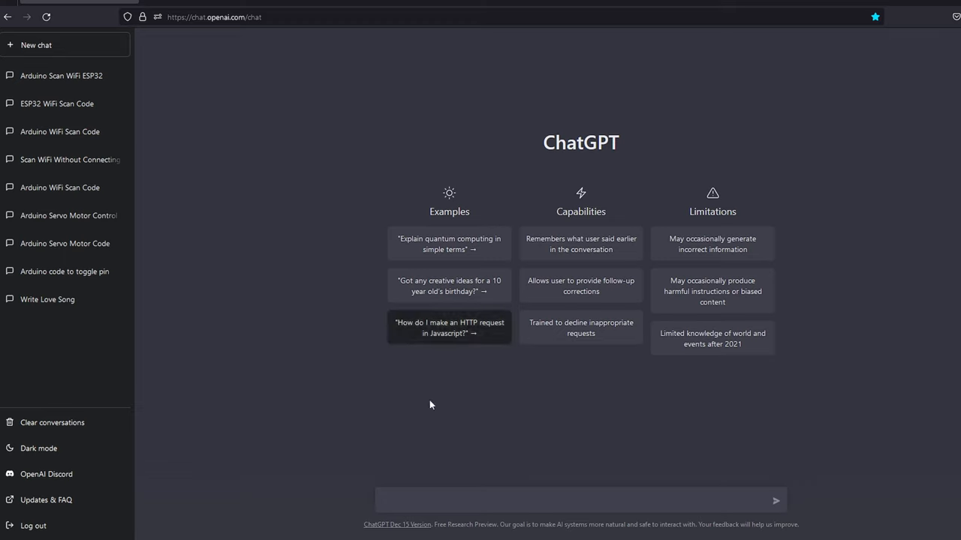
- Begin writing a new ChatGPT prompt asking for Arduino code
type("write an ardui")
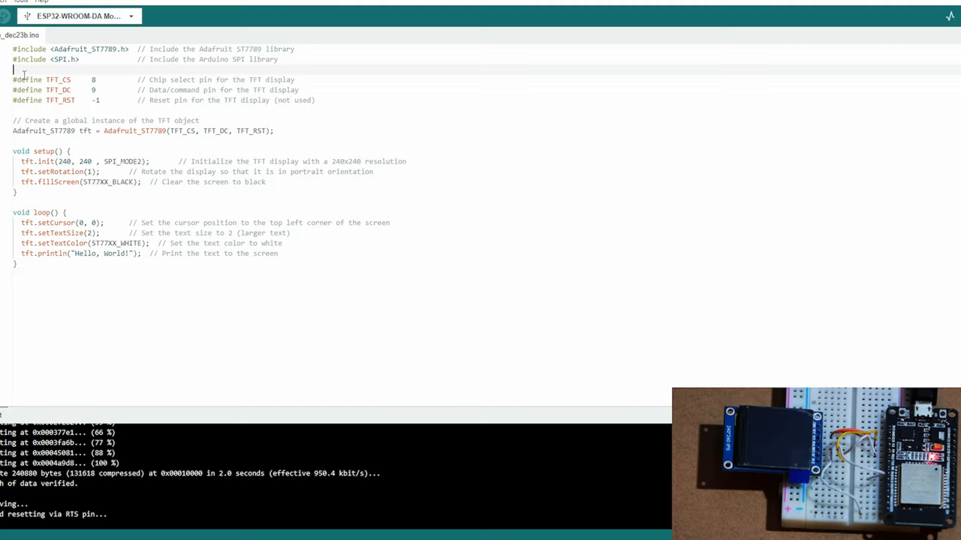
- Replace the pin defines with ESP32 wiring (MOSI 23, SCLK 18, CS 15, DC 2, RST 4), fix tft.init and upload
left_click_drag(12, 80, 315, 99)
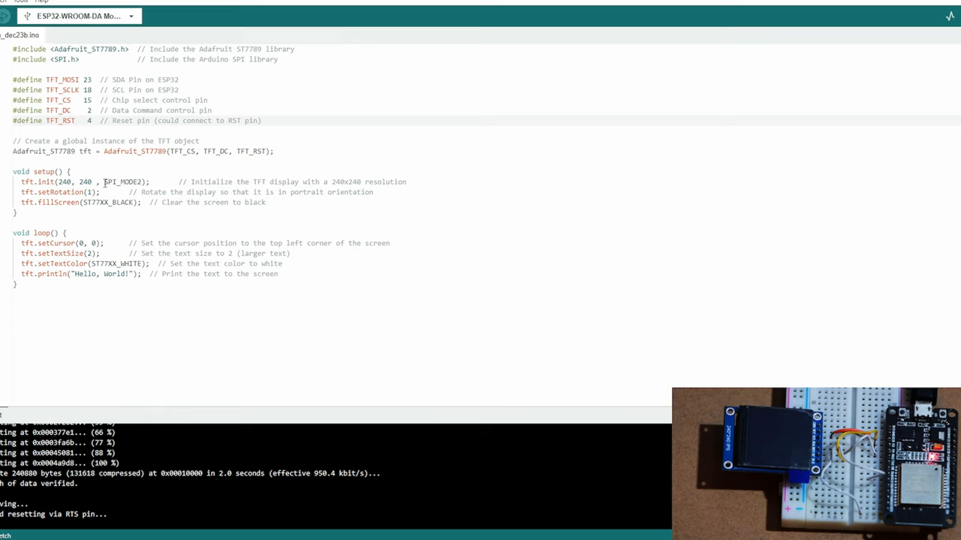
double_click(127, 182)
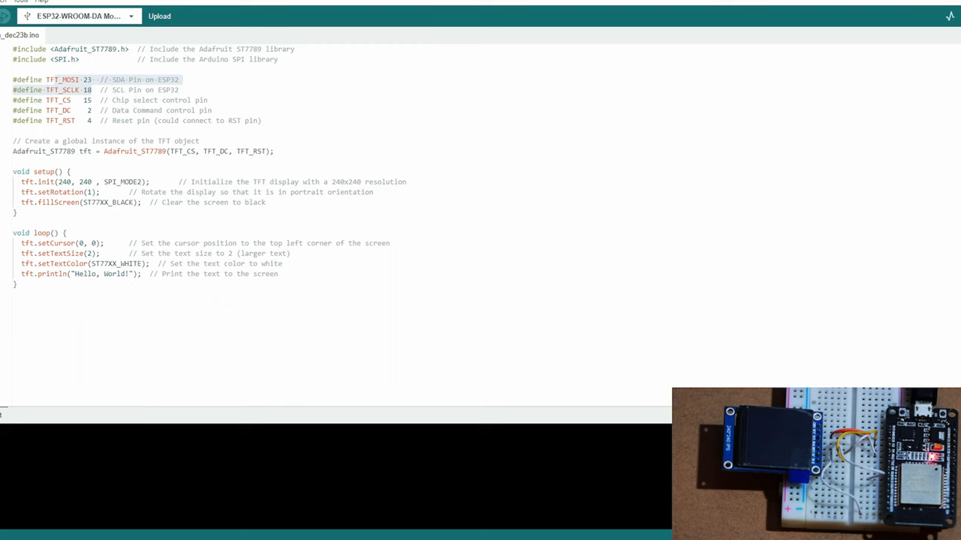
left_click(159, 17)
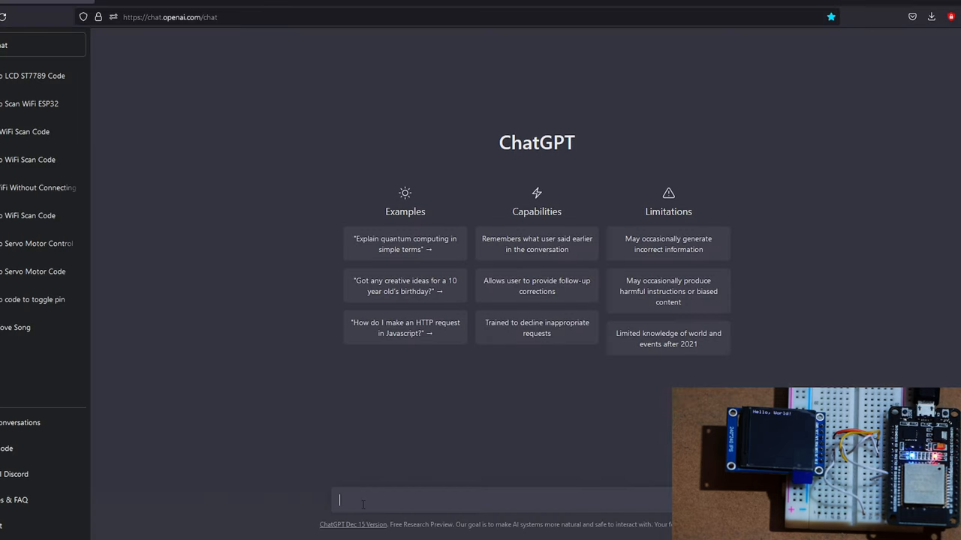
- Ask ChatGPT for an ST7789 LCD sketch showing New York time via an NTP client
type("write an arduino code for lcd with st7789 driver")
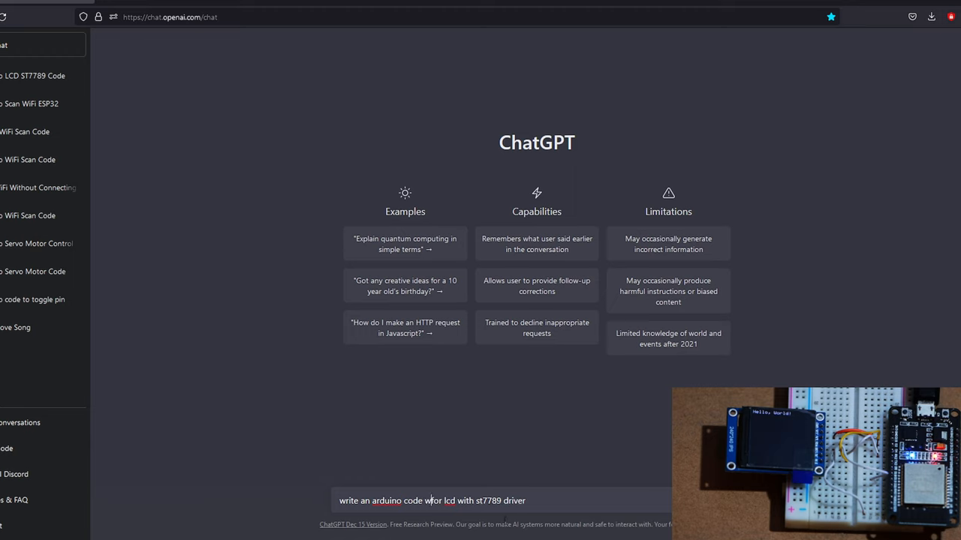
type("which show")
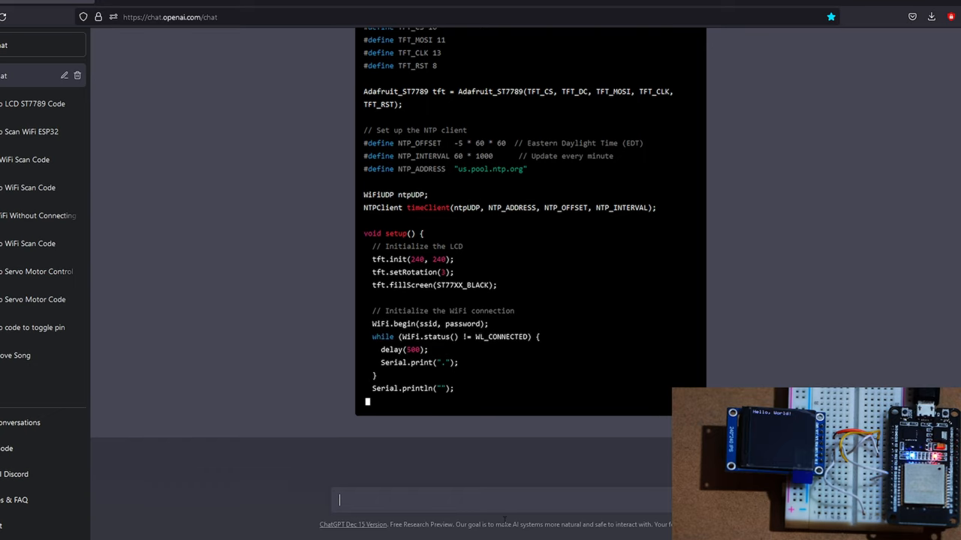
- Review the answer, note the Adafruit_ST7789 library name and copy the NTP clock sketch
scroll("down", 3)
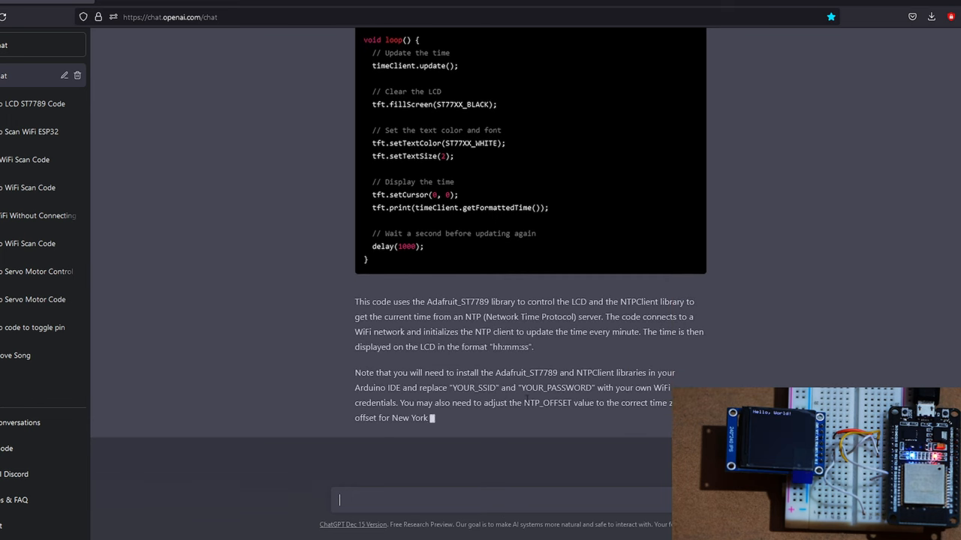
double_click(529, 372)
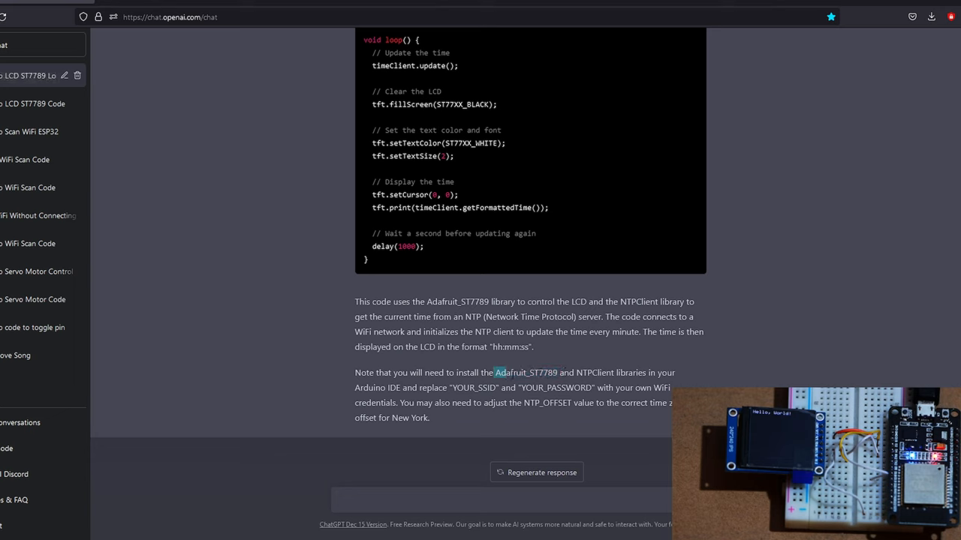
double_click(531, 372)
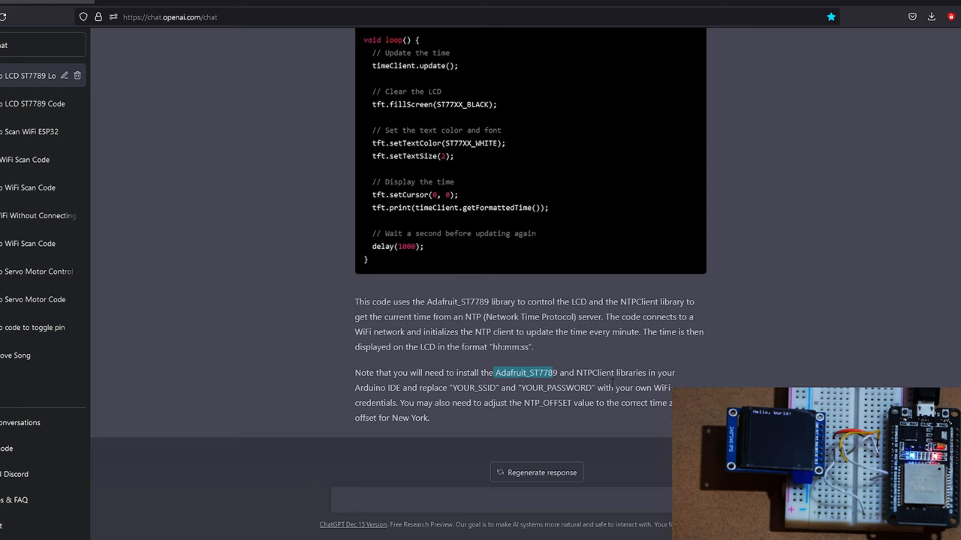
mouse_move(578, 346)
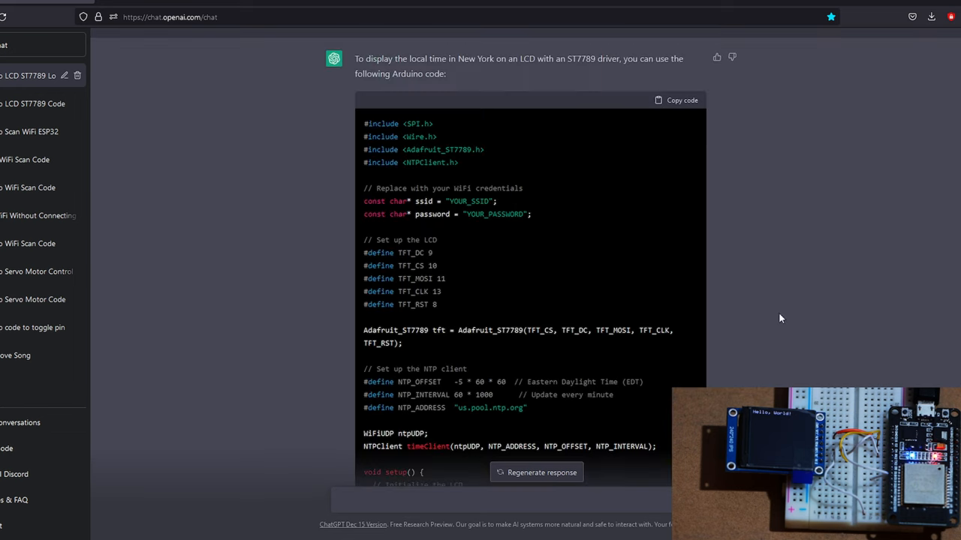
left_click(675, 99)
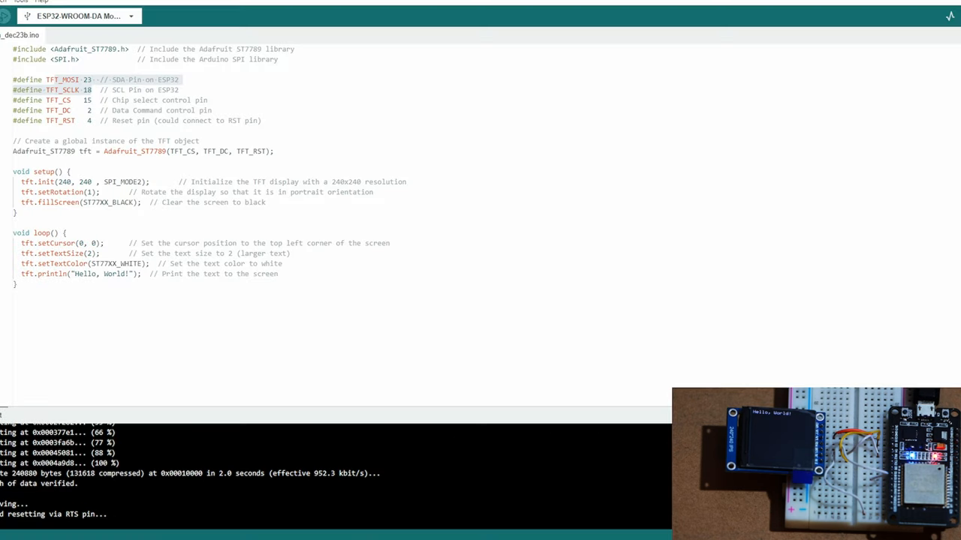
- Replace the editor contents with the NTP clock sketch and swap its LCD pins for ESP32 wiring (MOSI 23, SCLK 18)
key("ctrl+a")
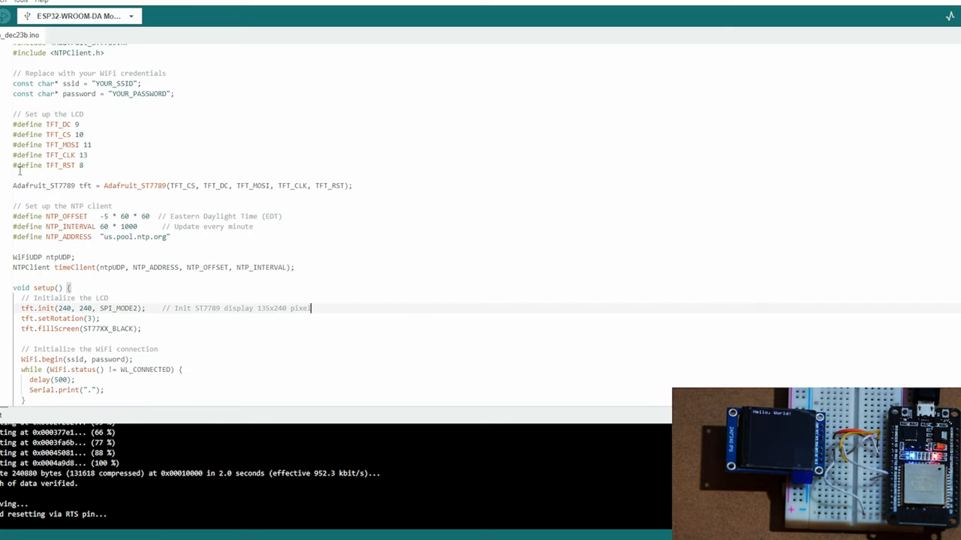
left_click_drag(12, 124, 84, 165)
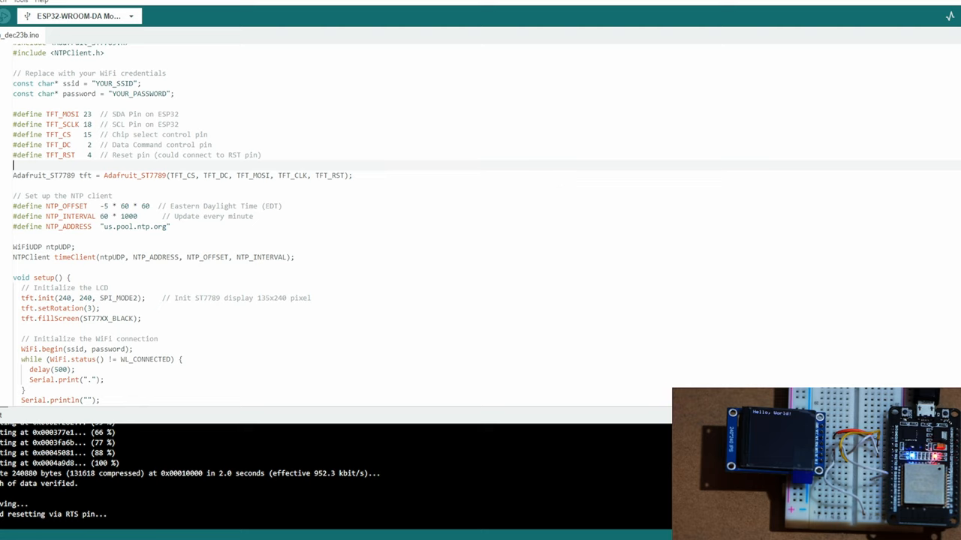
scroll("down", 3)
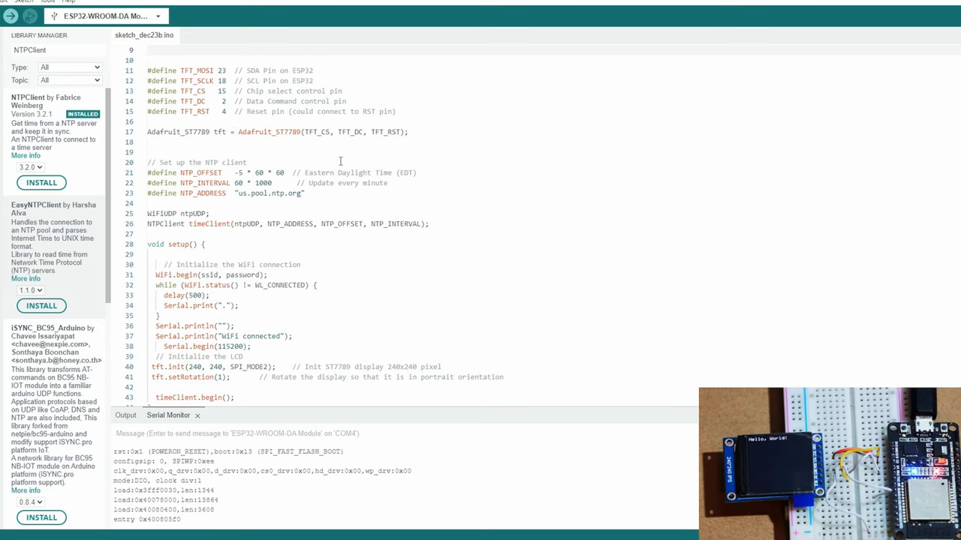
- Reorder setup() so WiFi and Serial start before tft.init and timeClient.begin, with NTPClient installed
left_click_drag(149, 70, 357, 111)
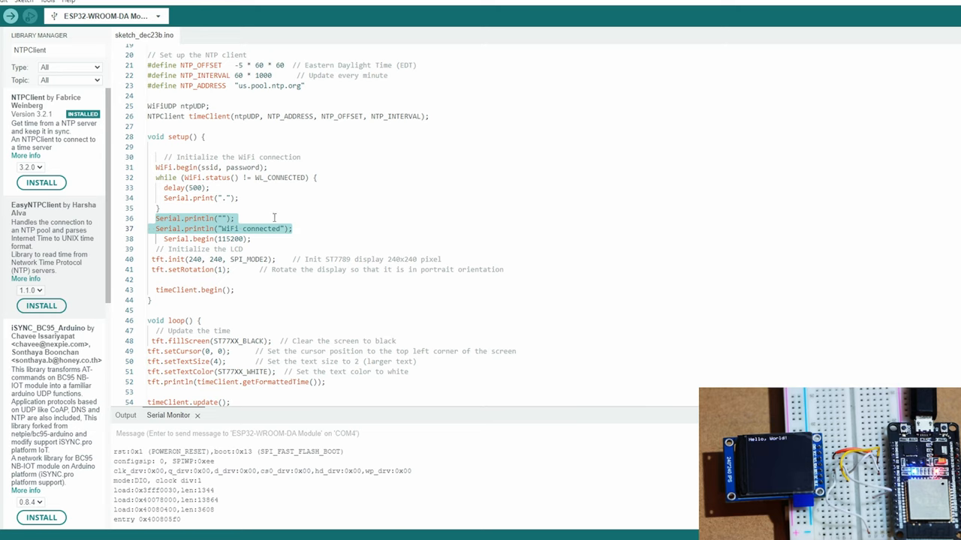
mouse_move(158, 258)
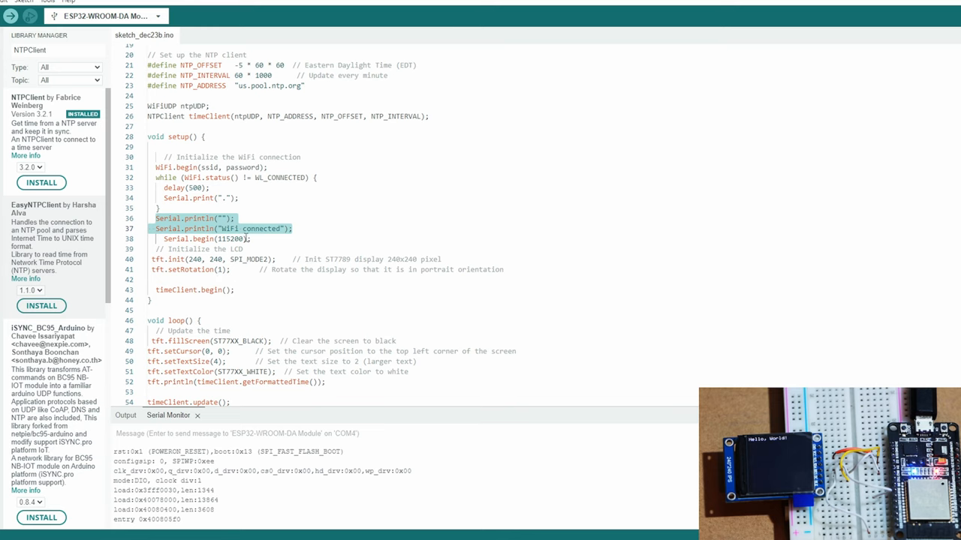
mouse_move(164, 271)
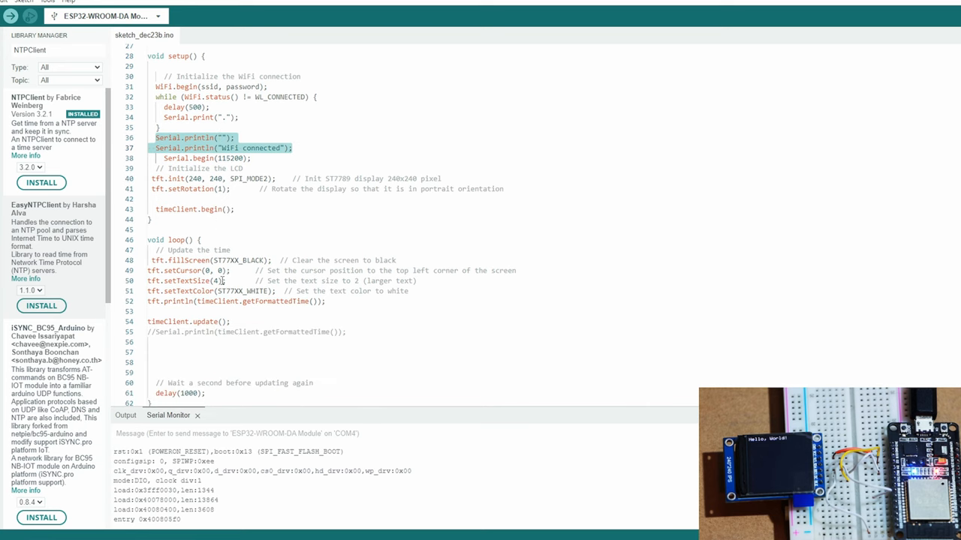
left_click(218, 281)
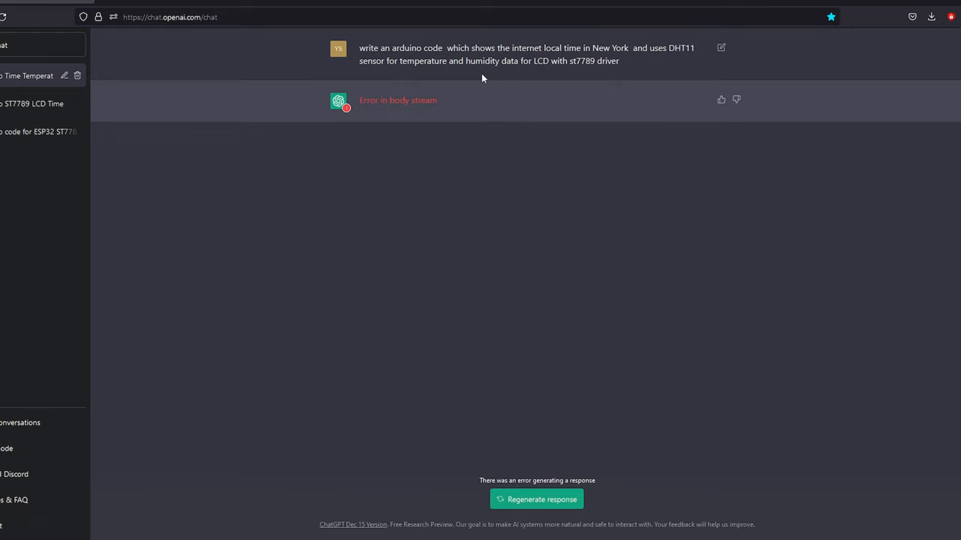
mouse_move(537, 502)
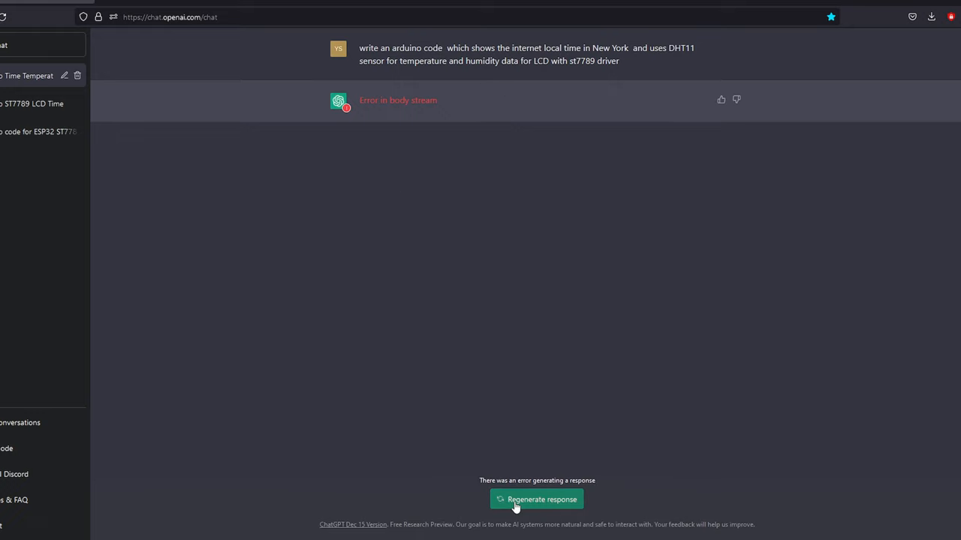
- Retry the failed answer, then resend the DHT11 New York clock prompt in a new chat
left_click(537, 498)
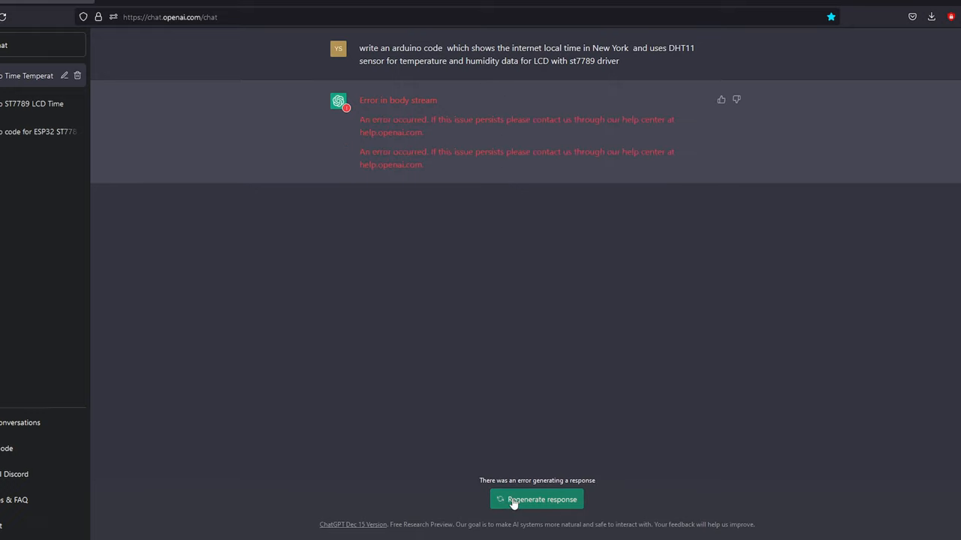
left_click(537, 499)
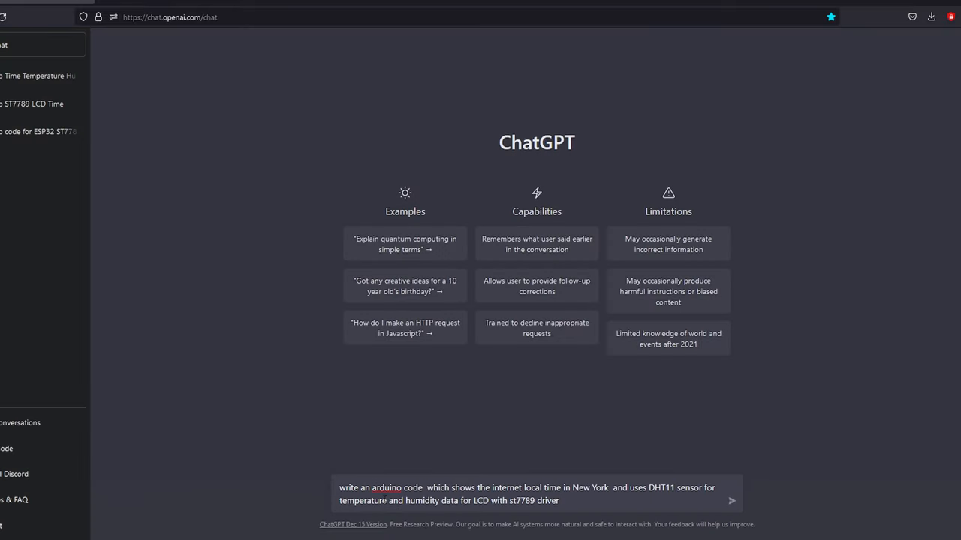
left_click(739, 498)
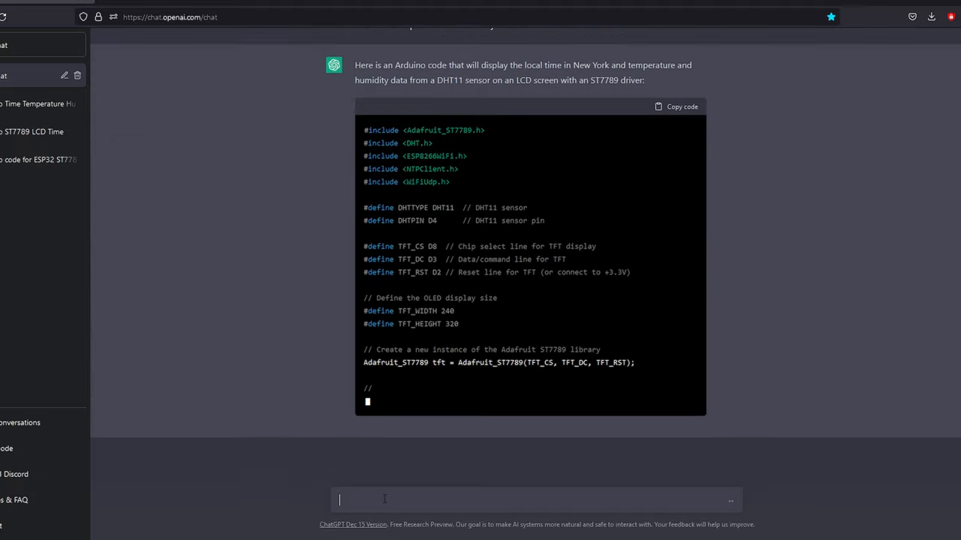
- Read through the generated DHT11 clock sketch and copy its code
scroll("down", 3)
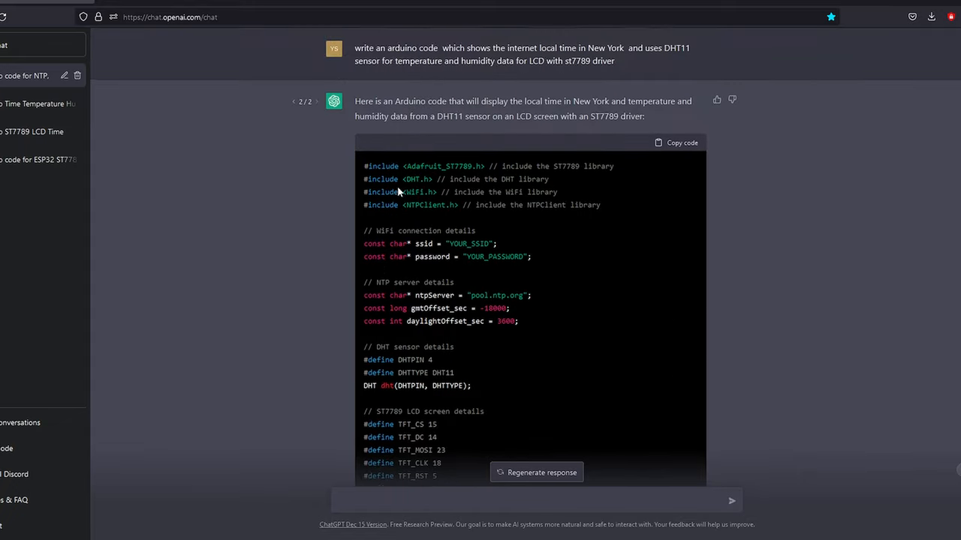
scroll("down", 3)
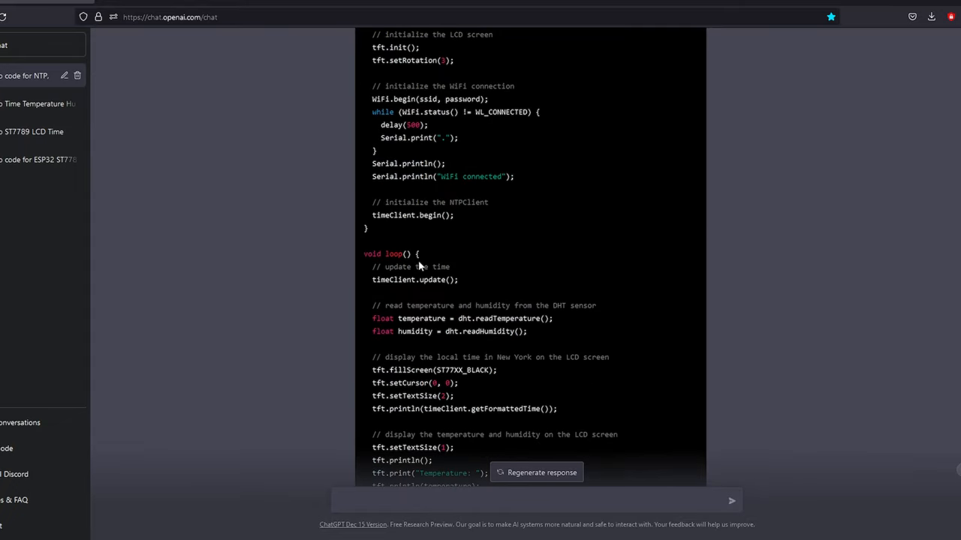
scroll("down", 3)
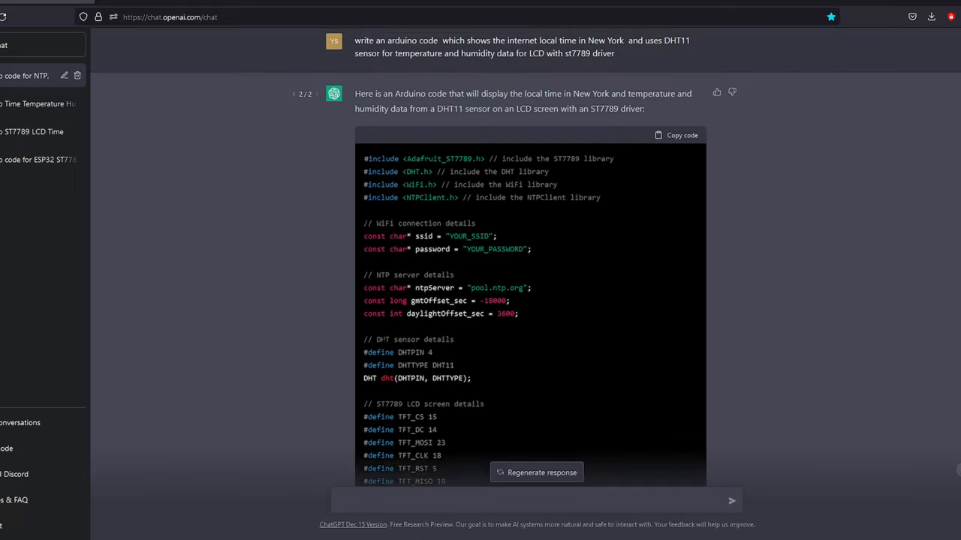
scroll("down", 3)
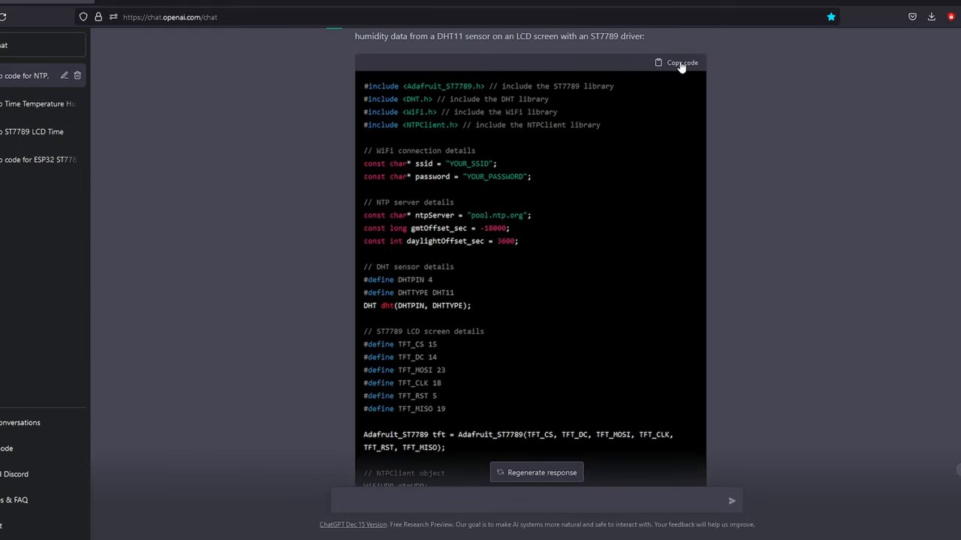
left_click(682, 63)
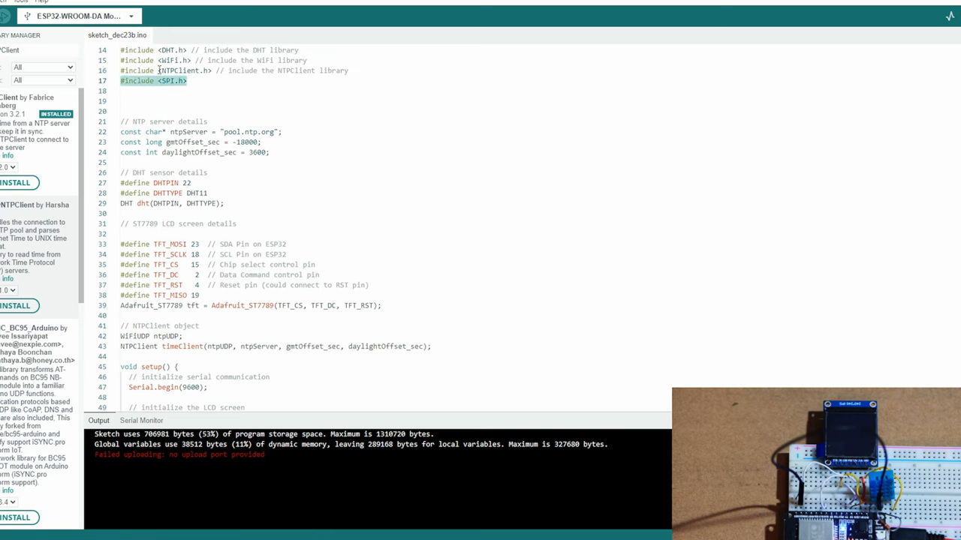
- Adapt the DHT11 clock sketch to ESP32 wiring (SPI include, LCD pins, DHTPIN 22, WiFi wait disabled) and upload it
scroll("down", 3)
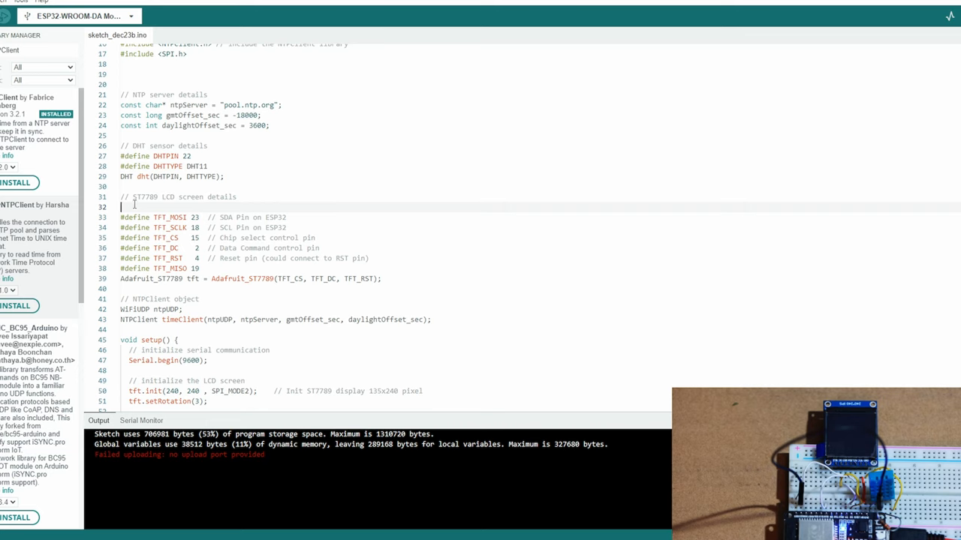
left_click_drag(123, 207, 199, 268)
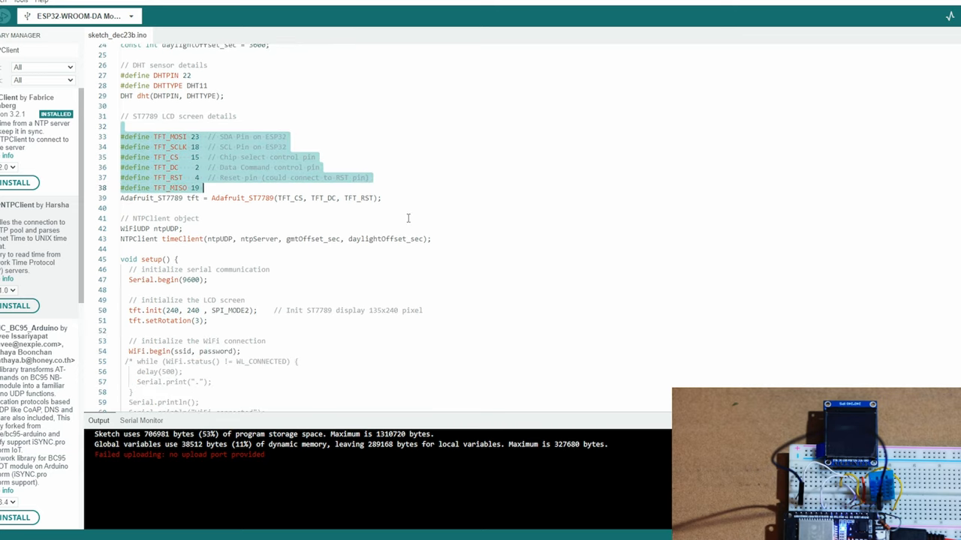
scroll("down", 3)
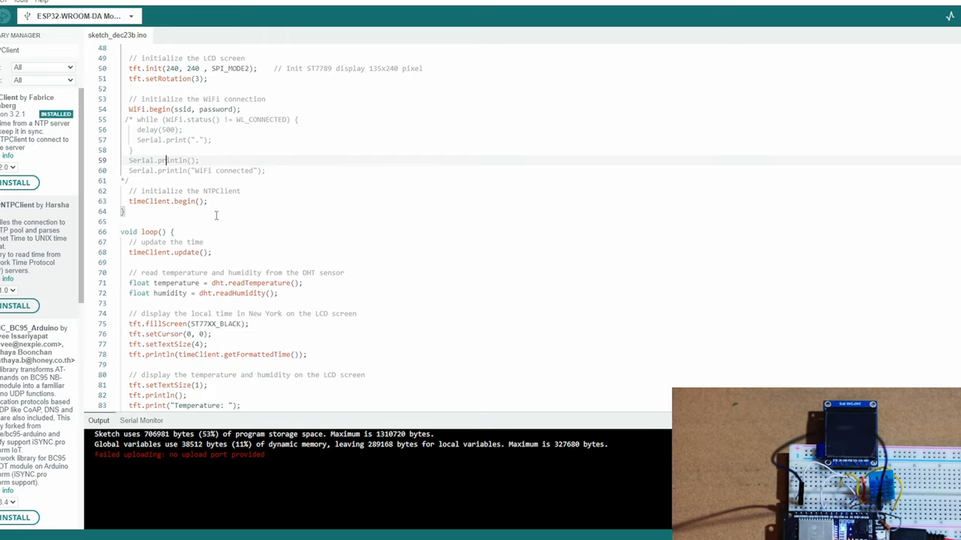
scroll("down", 3)
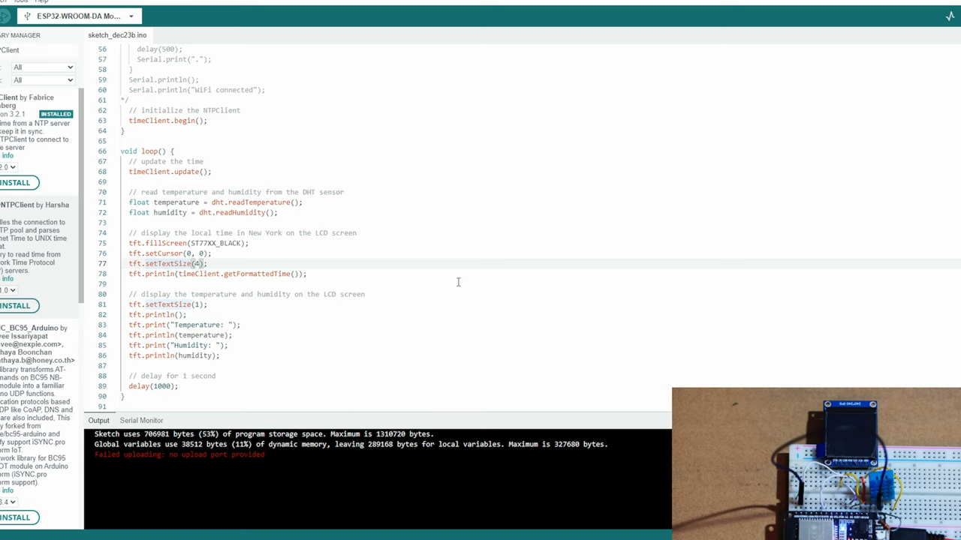
left_click(160, 15)
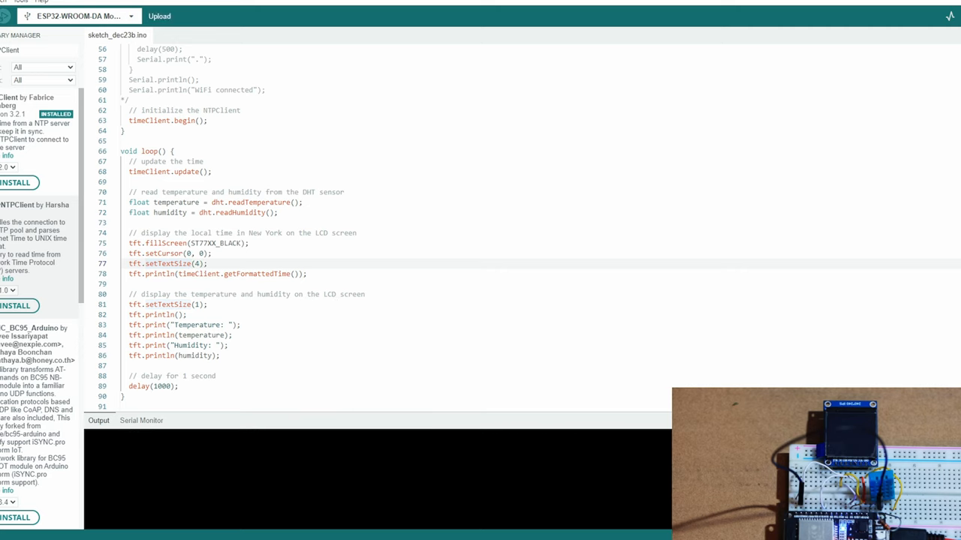